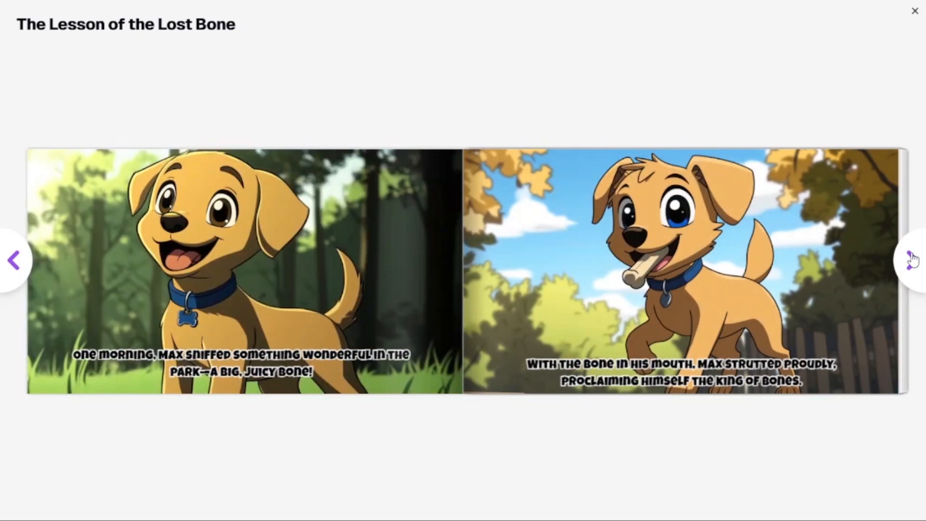
Flip forward through the book's page spreads to Max falling into the river.
left_click(912, 259)
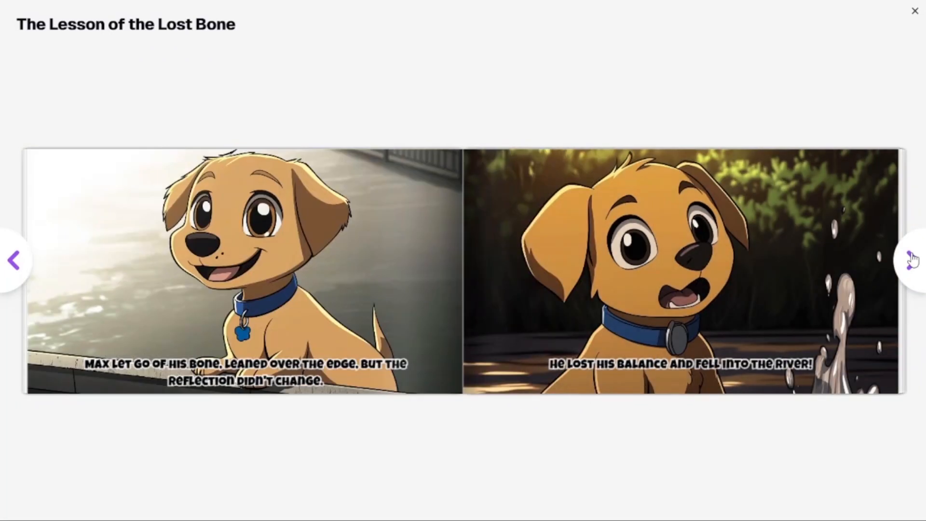
left_click(915, 10)
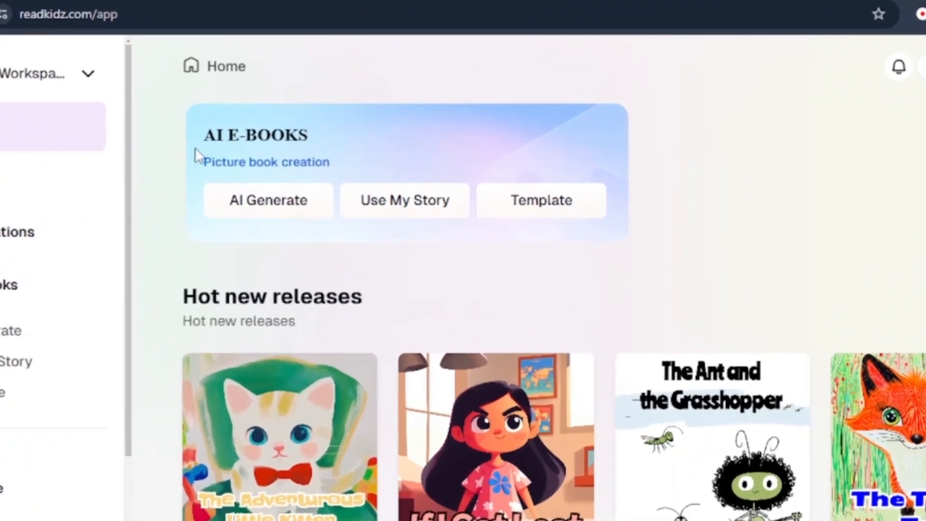
mouse_move(532, 226)
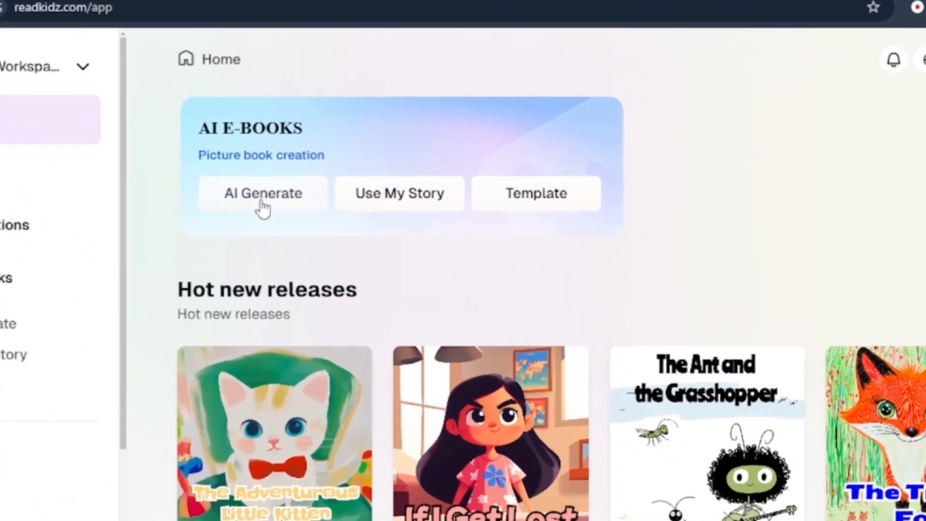
mouse_move(400, 211)
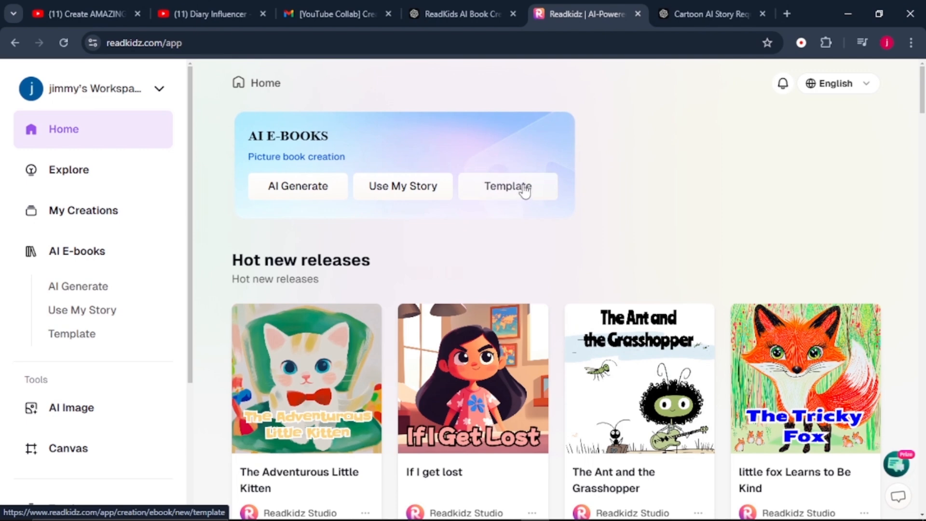
mouse_move(524, 193)
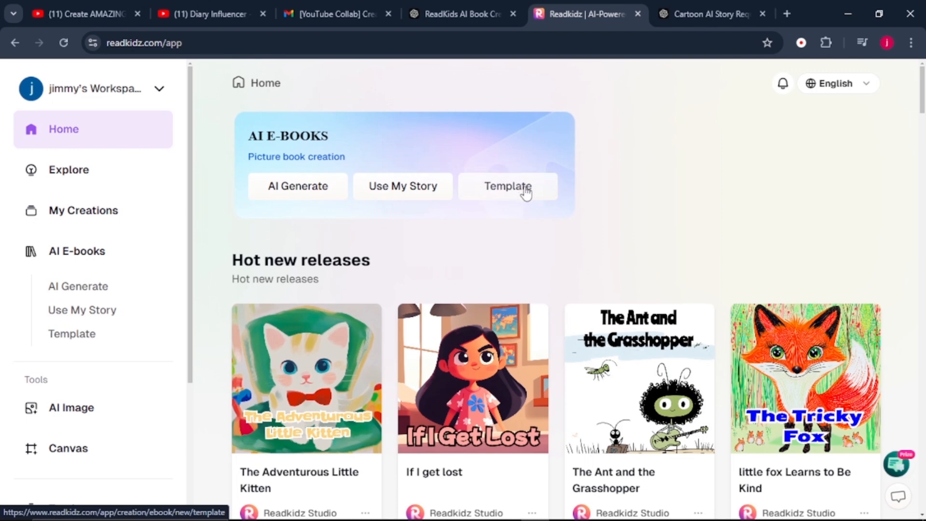
scroll("down", 3)
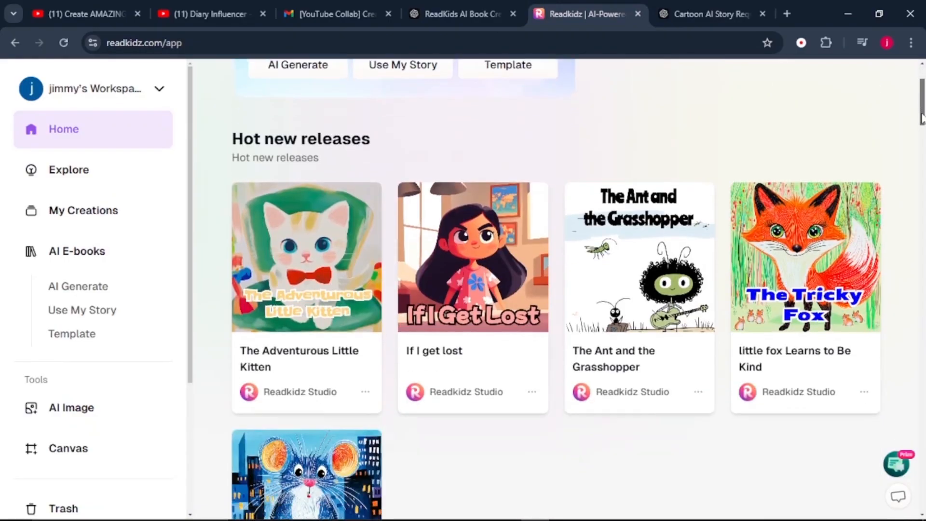
scroll("down", 3)
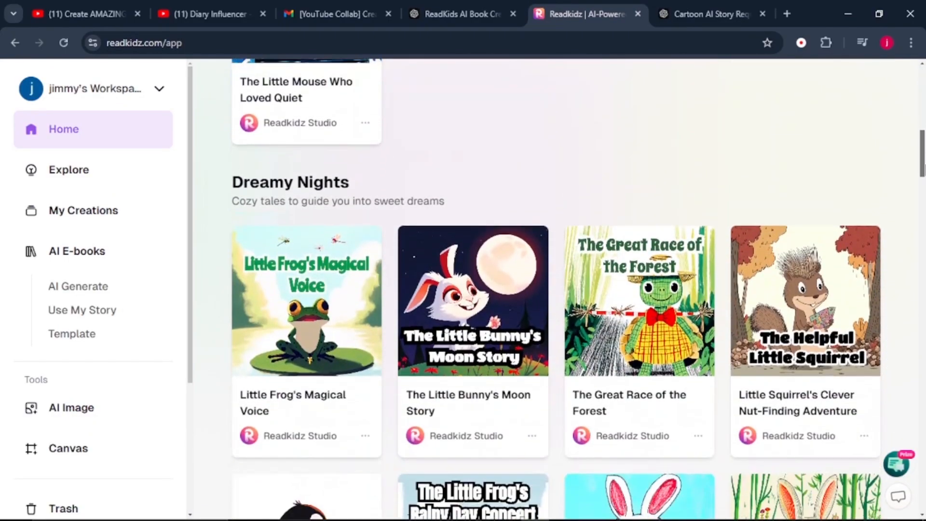
scroll("down", 3)
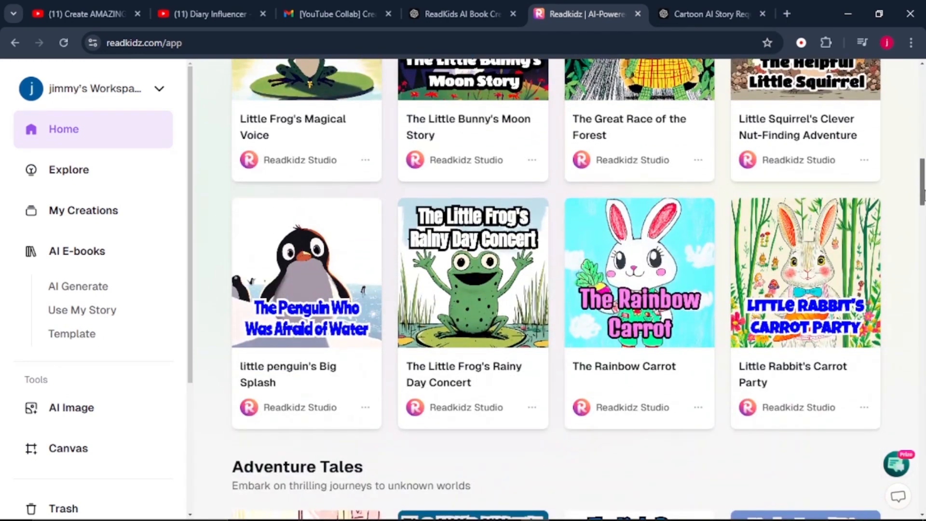
scroll("down", 3)
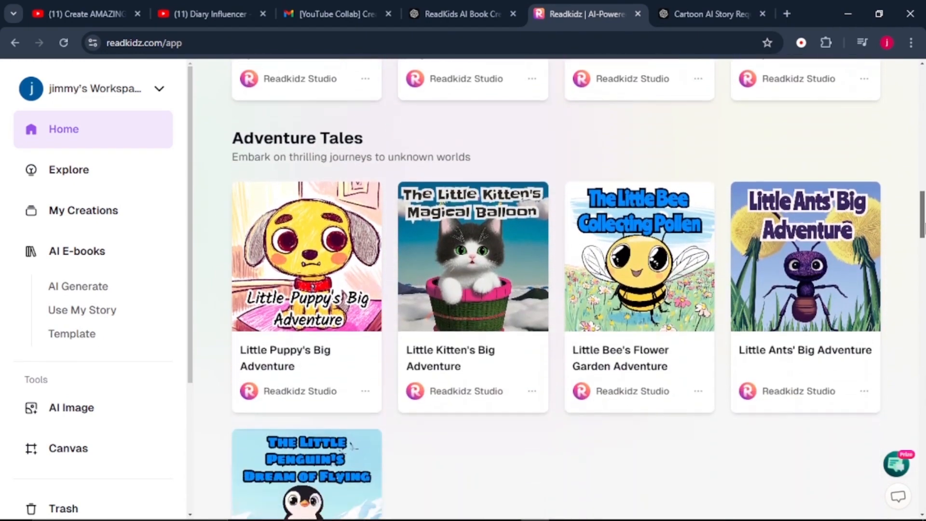
scroll("down", 3)
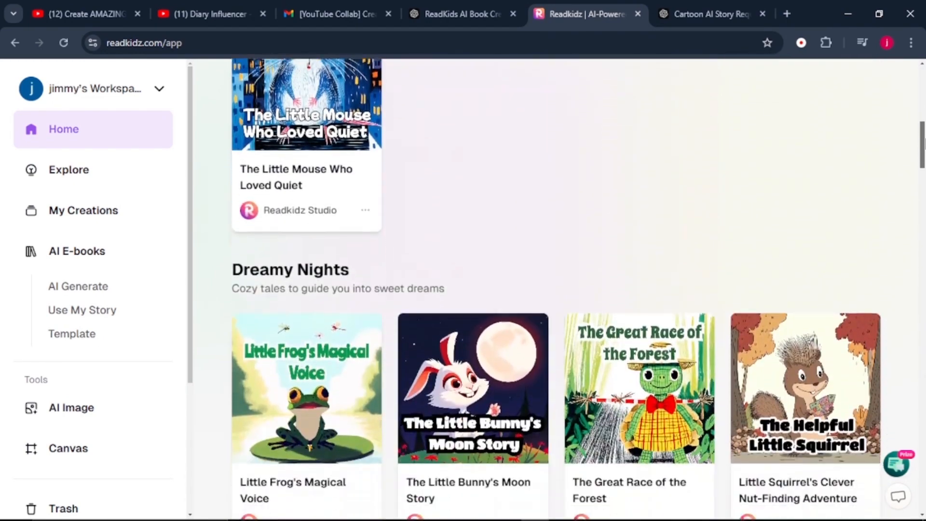
scroll("down", 3)
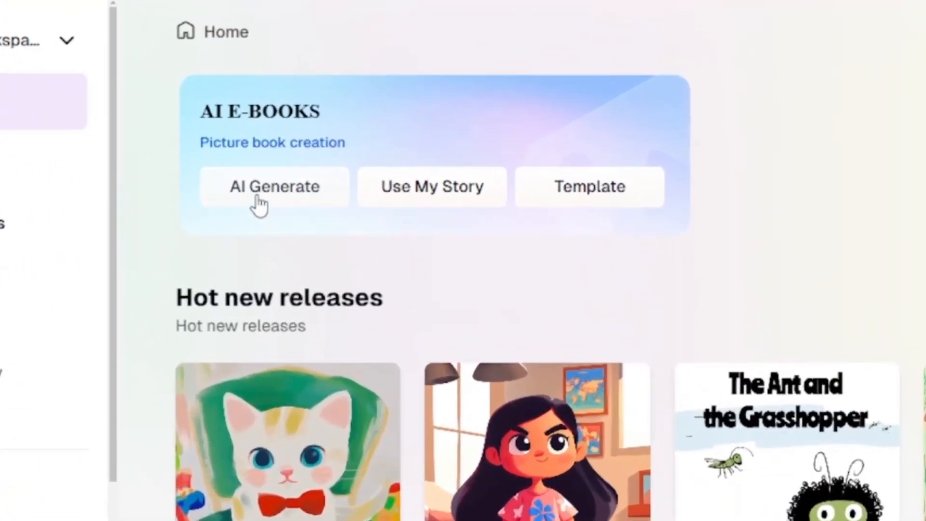
Begin an AI-generated story for ages 6-8 with Educational type, Heartwarming tone and 16:9 proportion.
left_click(274, 186)
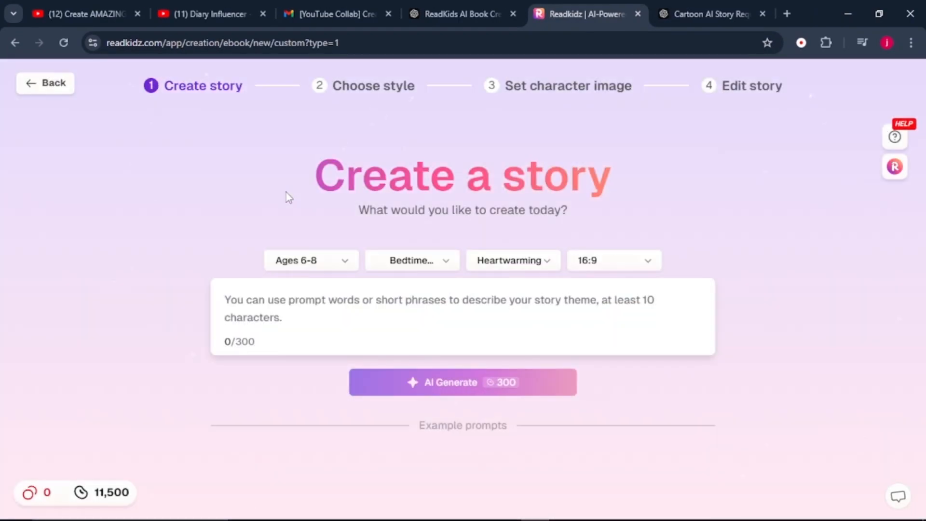
mouse_move(591, 267)
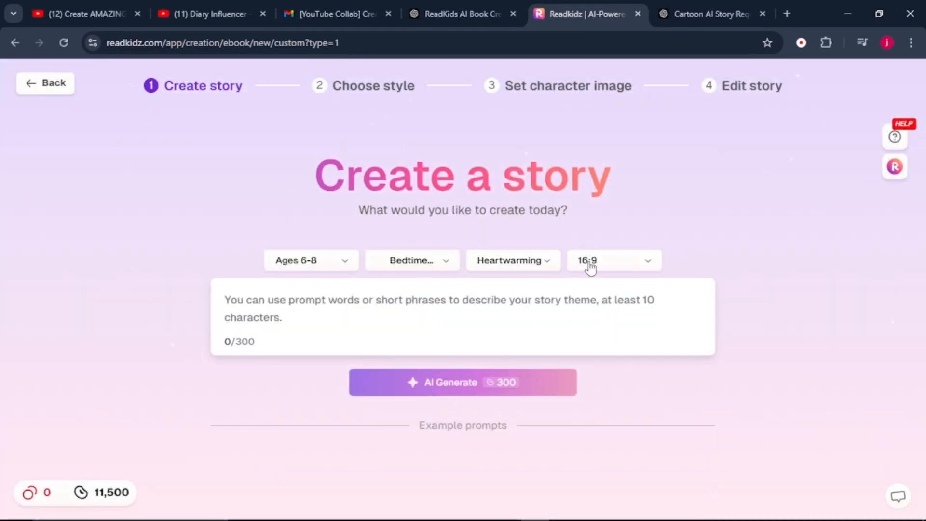
mouse_move(330, 268)
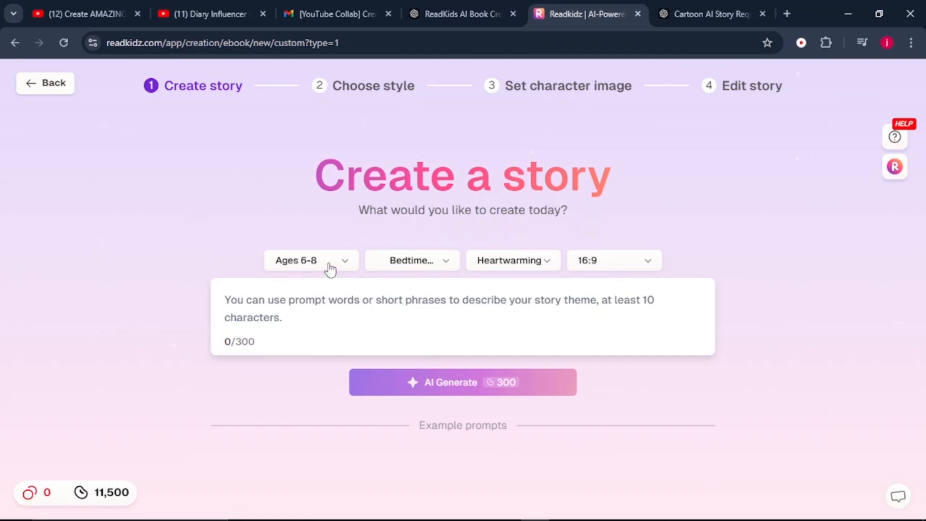
left_click(309, 260)
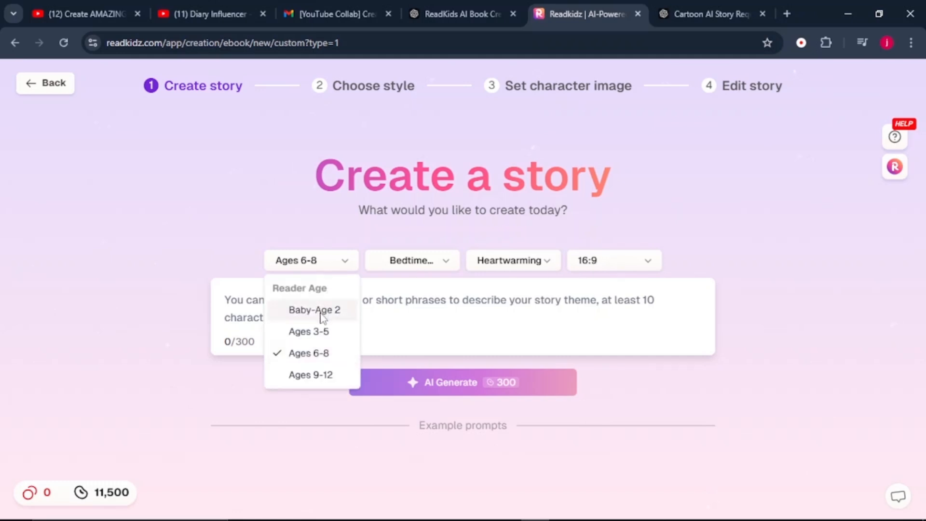
mouse_move(317, 354)
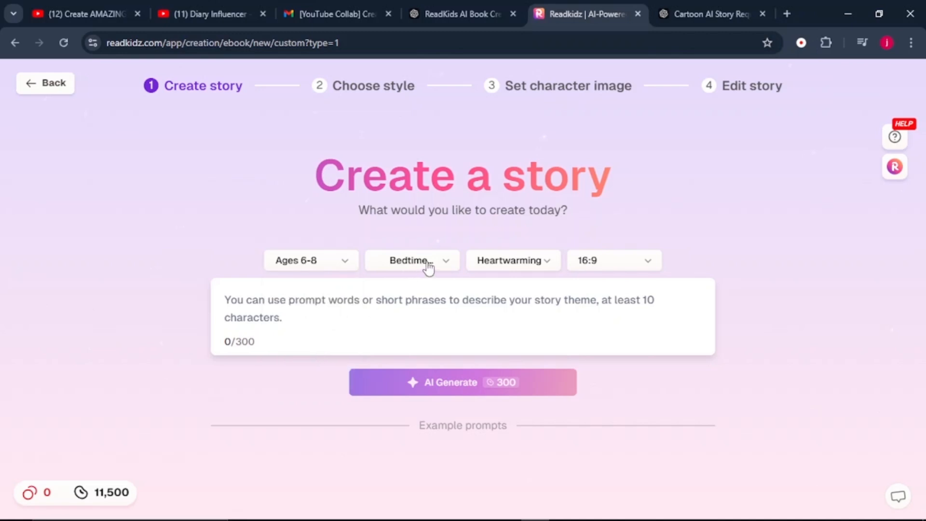
left_click(412, 259)
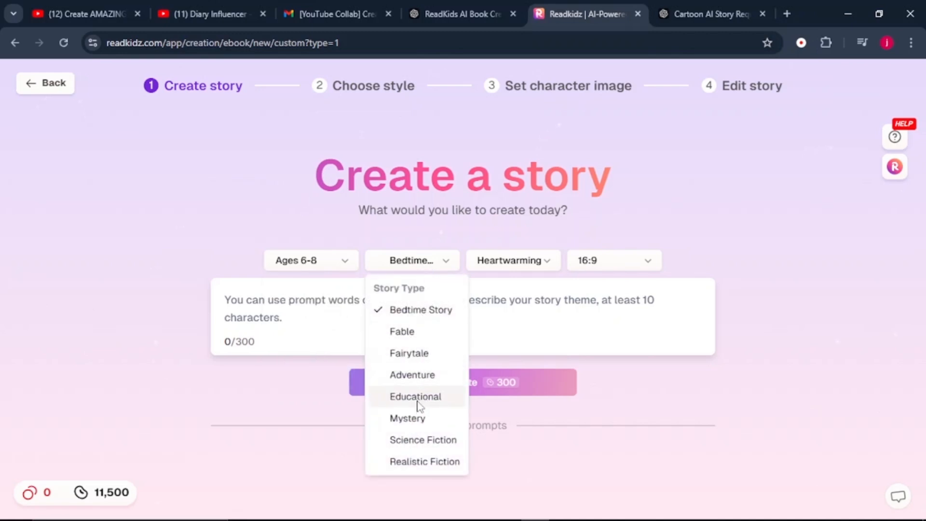
left_click(414, 396)
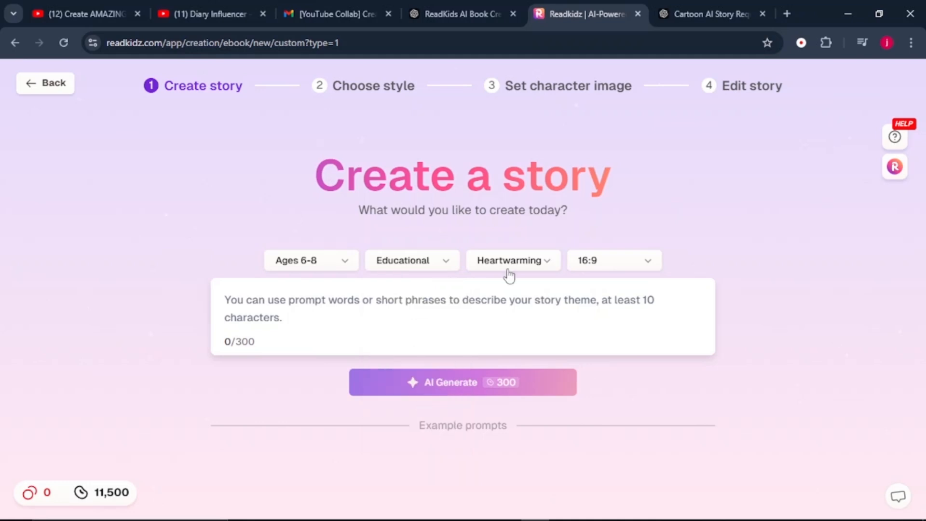
left_click(512, 259)
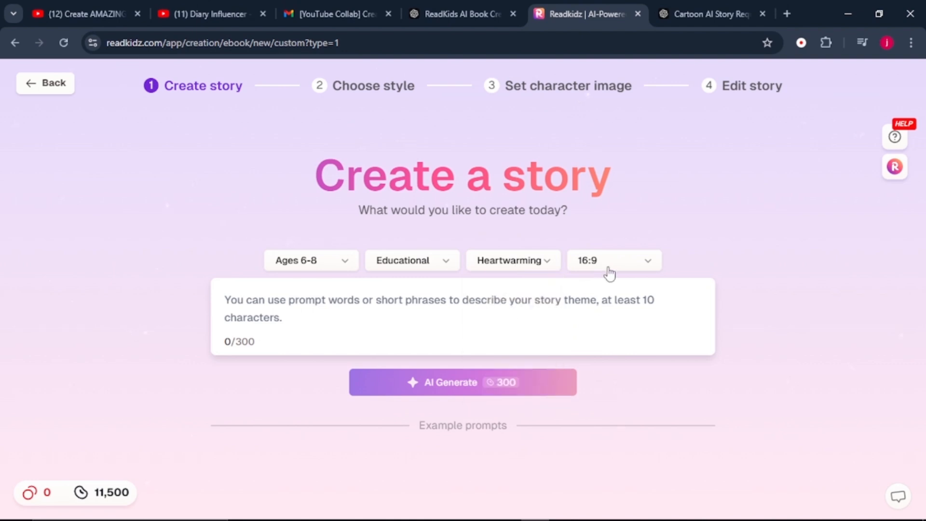
left_click(614, 260)
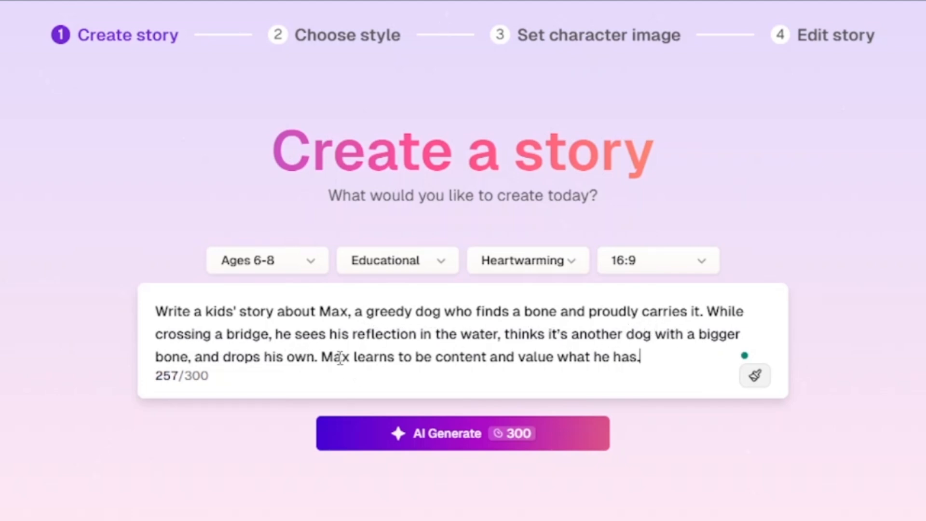
mouse_move(542, 357)
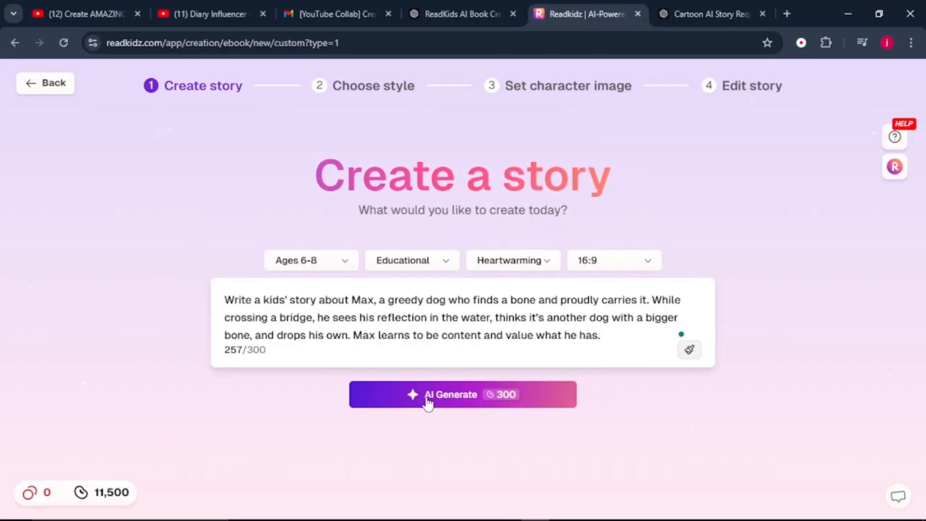
Generate the story from the prompt about Max the greedy dog losing his bone.
left_click(462, 394)
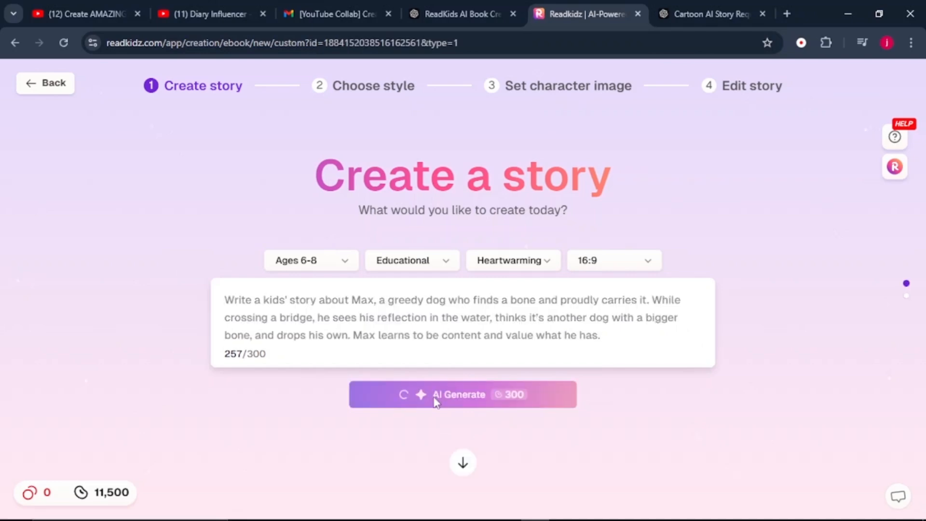
Read through the generated 4444-character story 'The Lesson of the Lost Bone' from its opening lines.
left_click(462, 393)
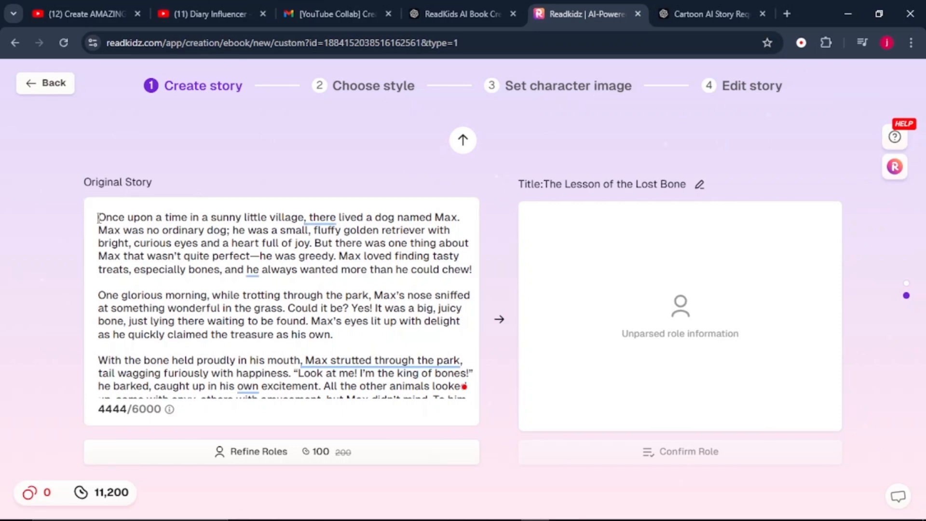
left_click_drag(98, 217, 260, 243)
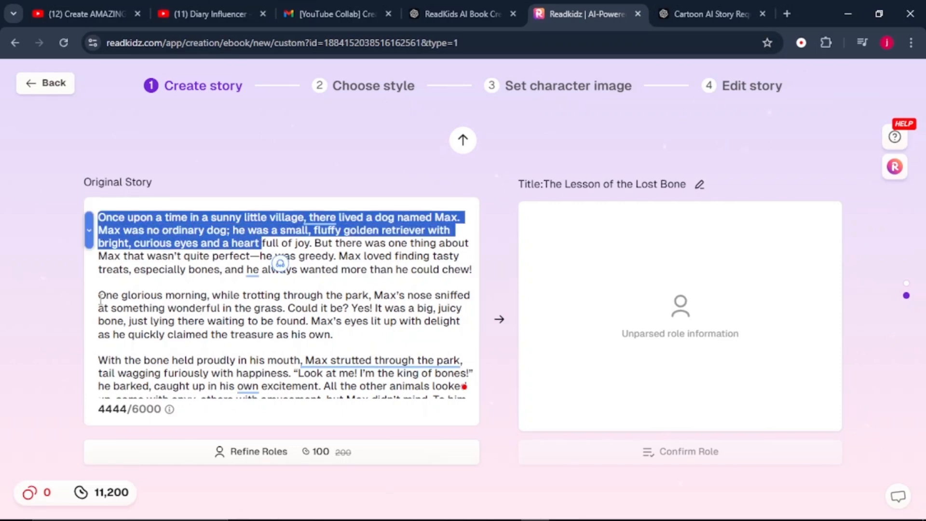
scroll("down", 3)
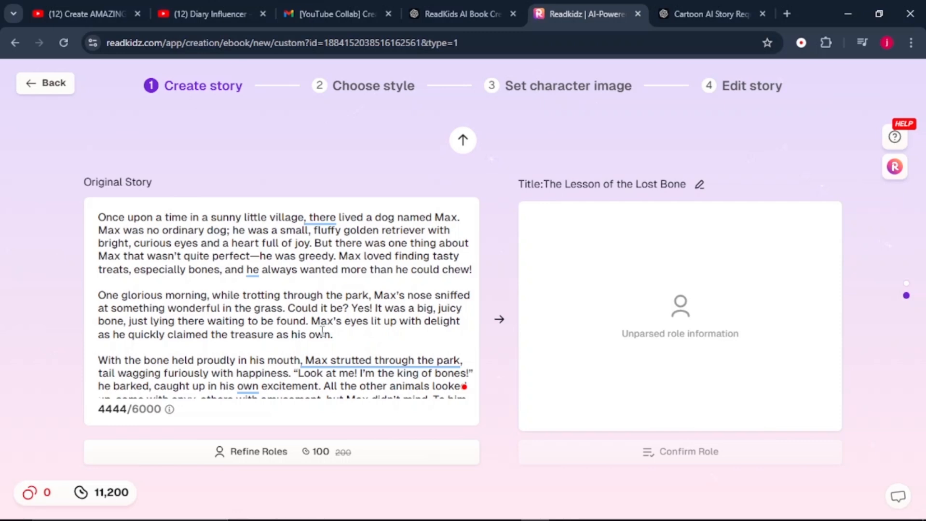
scroll("down", 3)
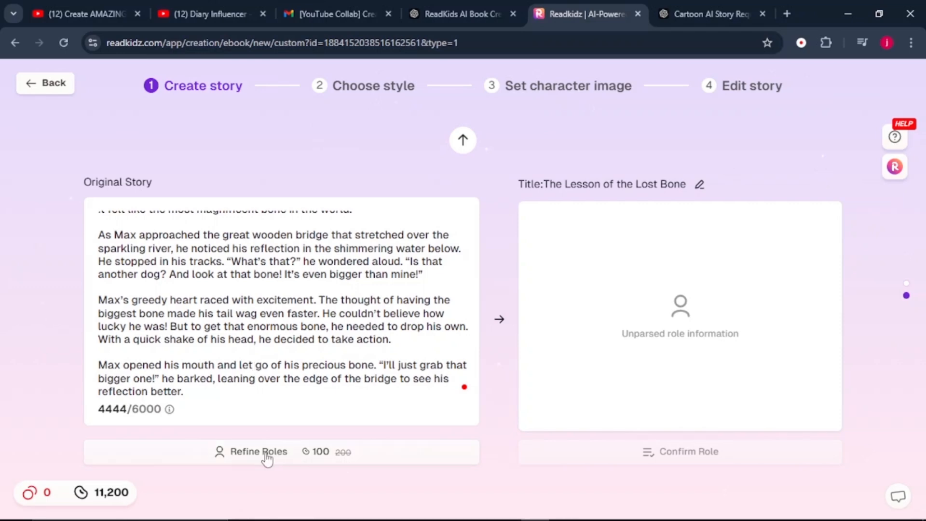
Extract the story's characters and review Max, the dog protagonist, in Role 1.
left_click(258, 452)
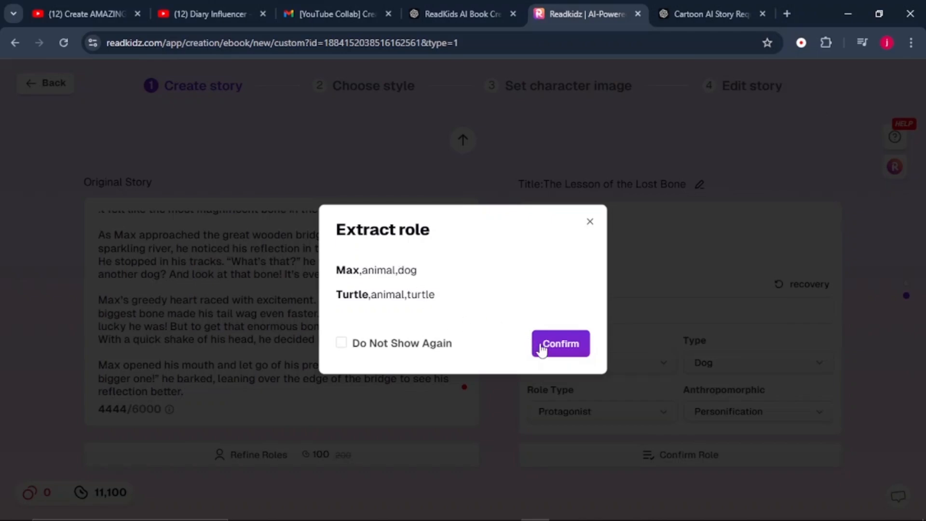
left_click(559, 344)
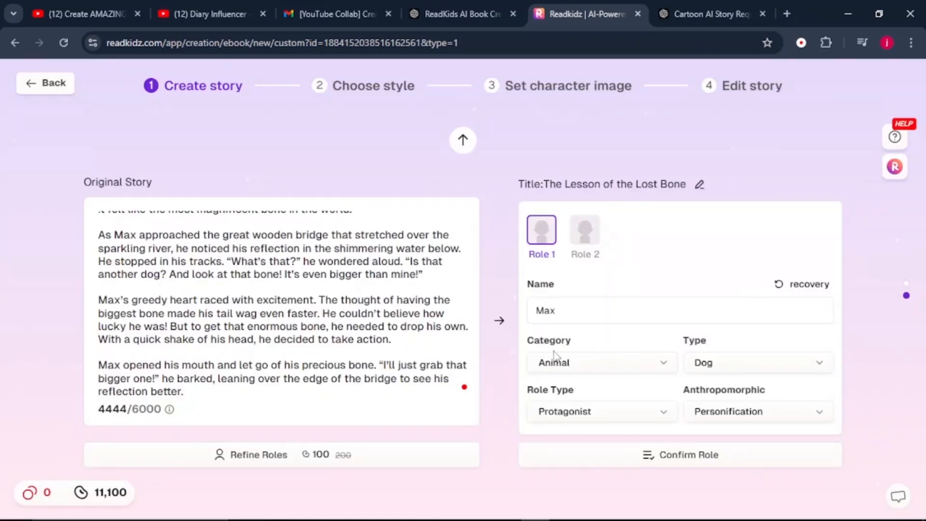
double_click(540, 283)
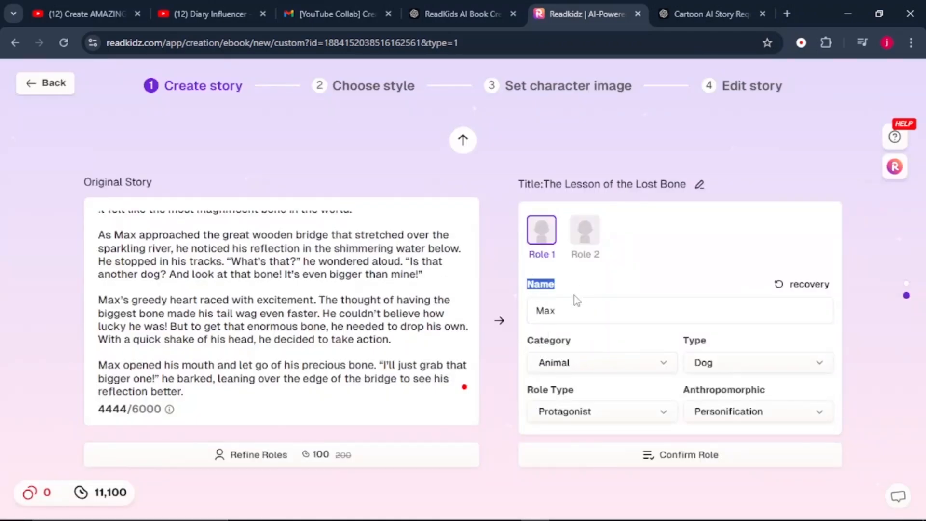
left_click(679, 309)
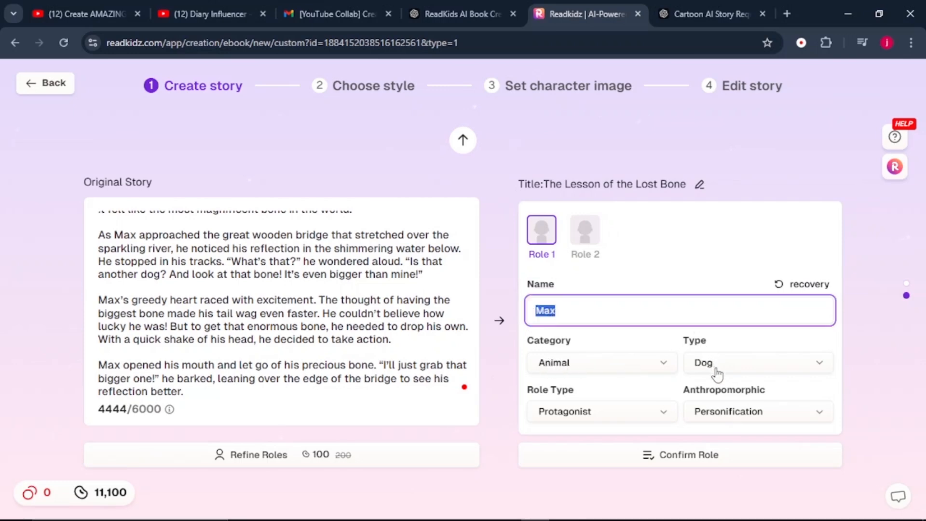
left_click(583, 230)
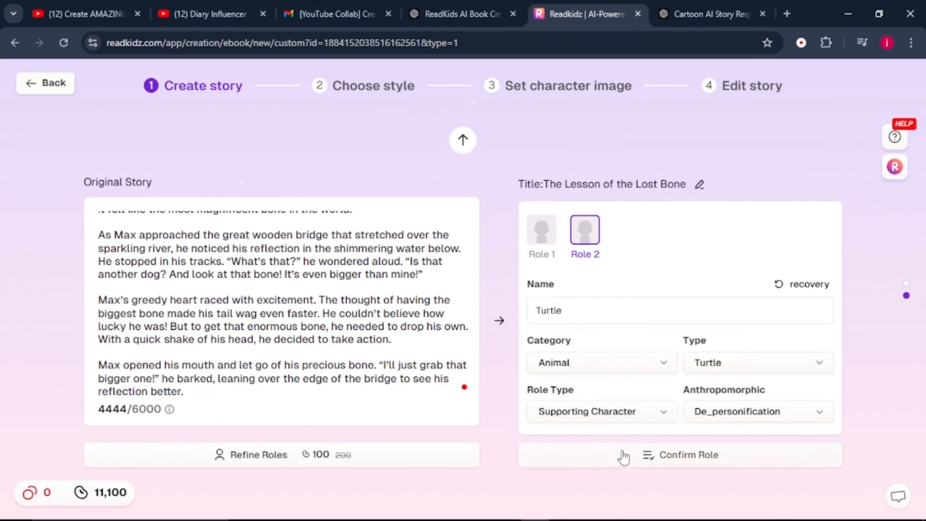
mouse_move(675, 462)
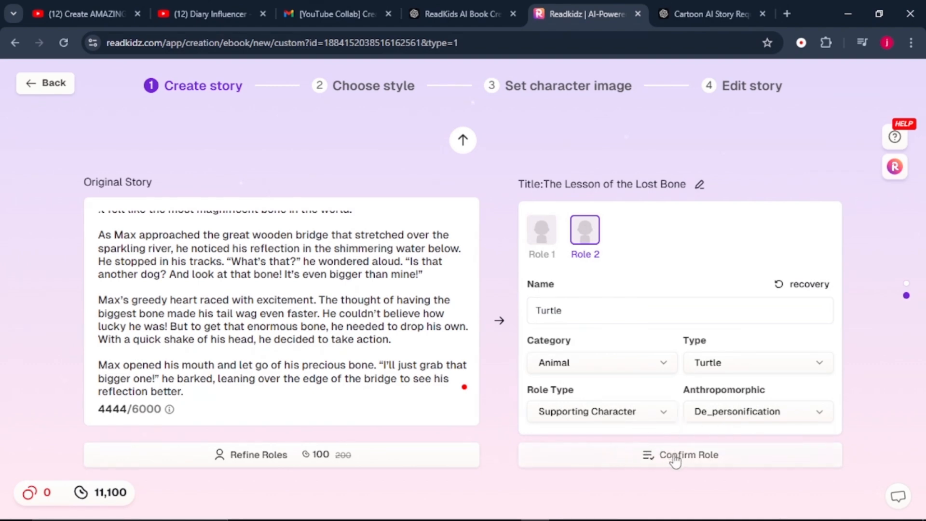
Check Turtle as the supporting character and confirm both roles.
scroll("down", 3)
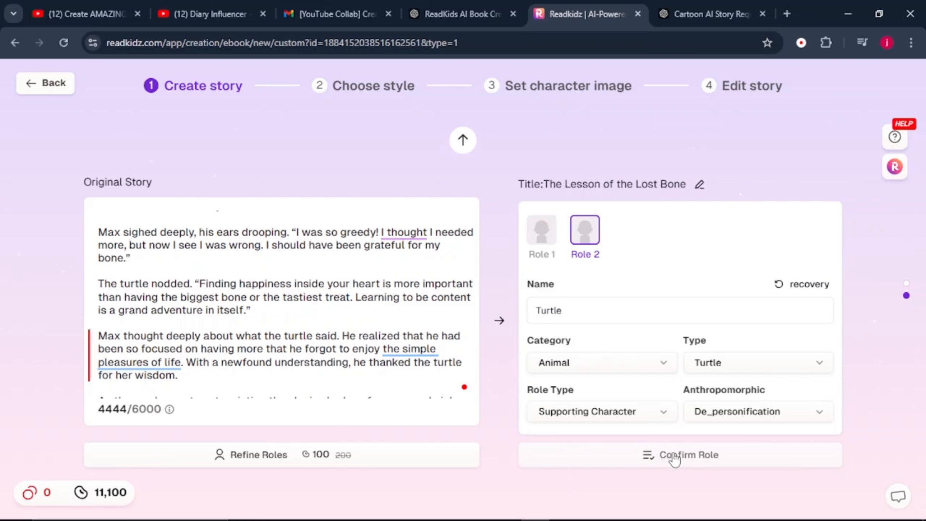
mouse_move(646, 389)
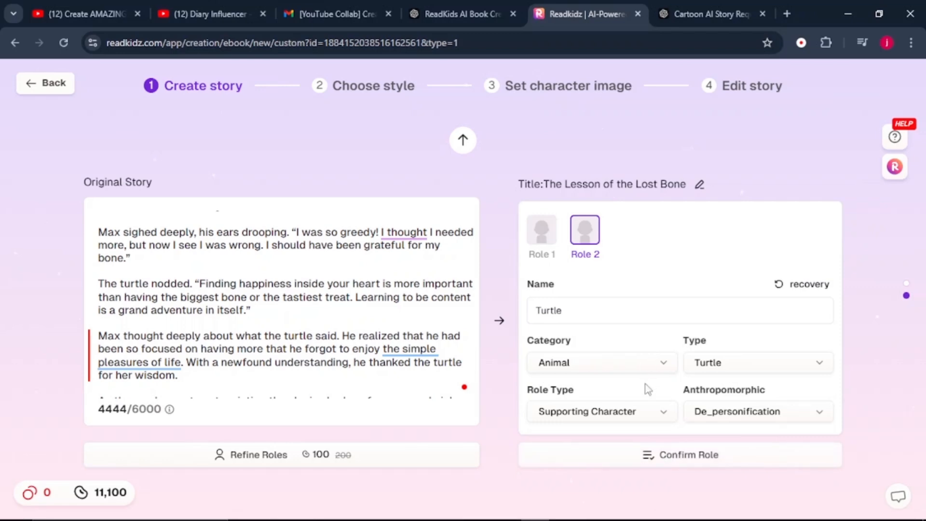
mouse_move(684, 462)
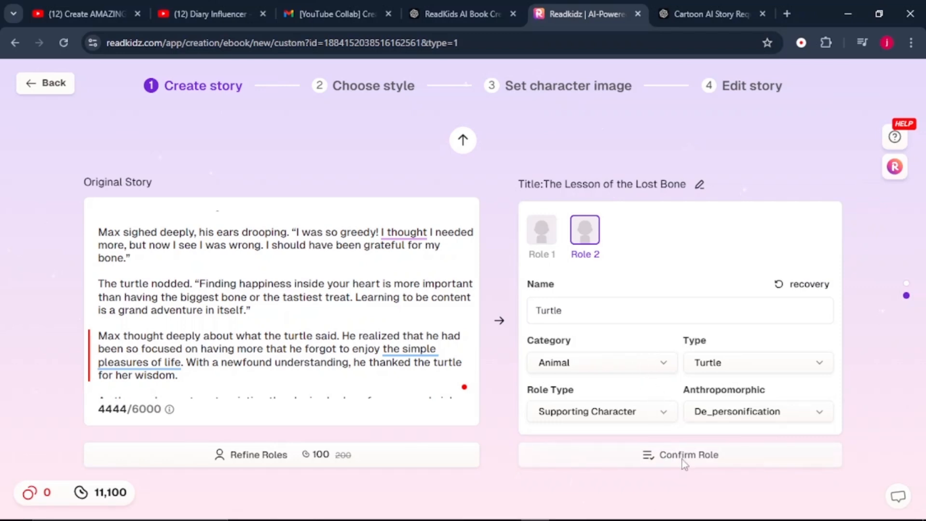
left_click(687, 455)
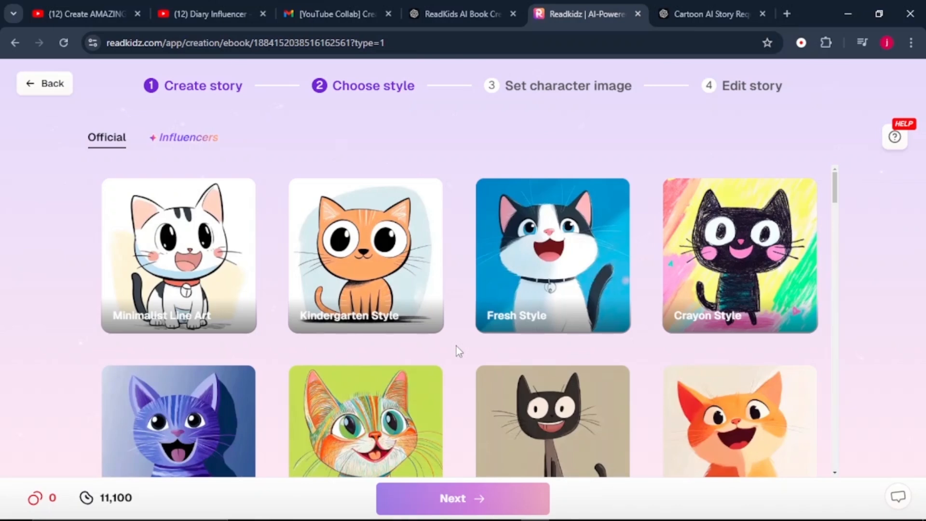
Choose Childlike Style from the Official gallery and continue to character images.
scroll("down", 3)
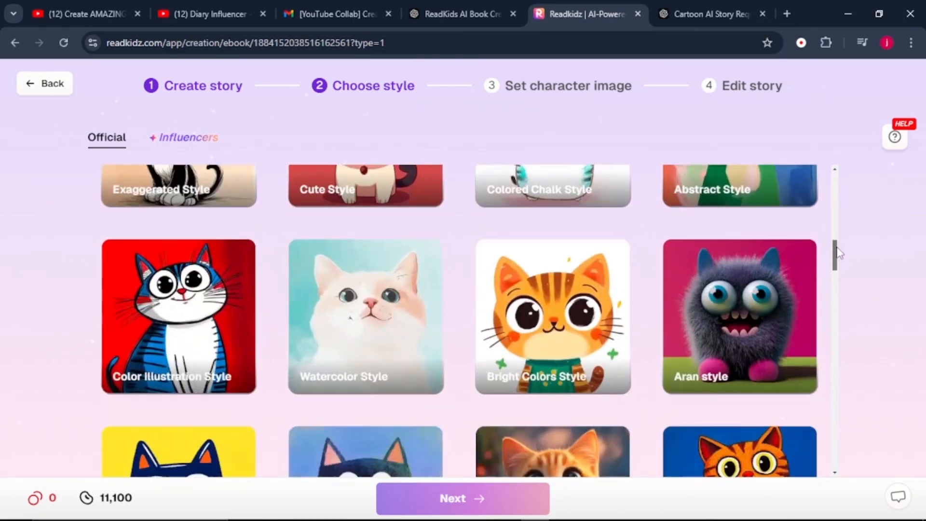
scroll("down", 3)
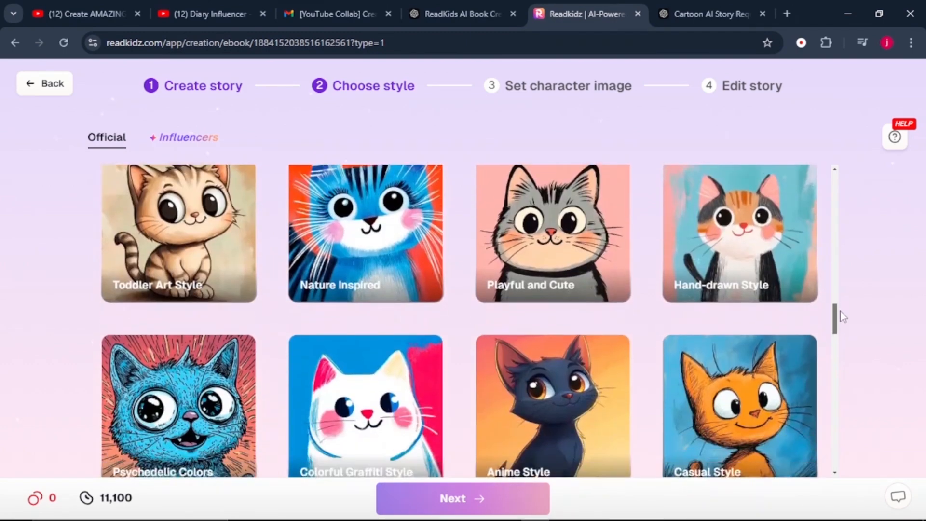
scroll("down", 3)
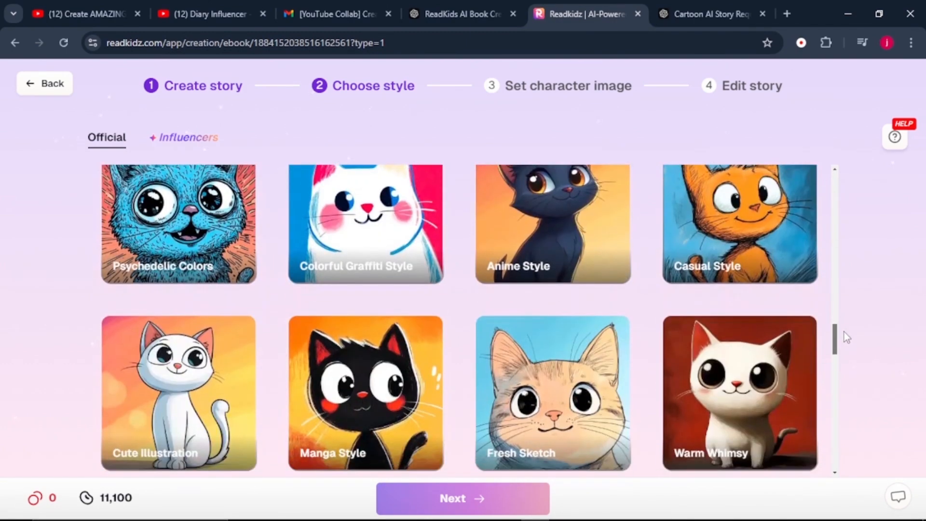
scroll("down", 3)
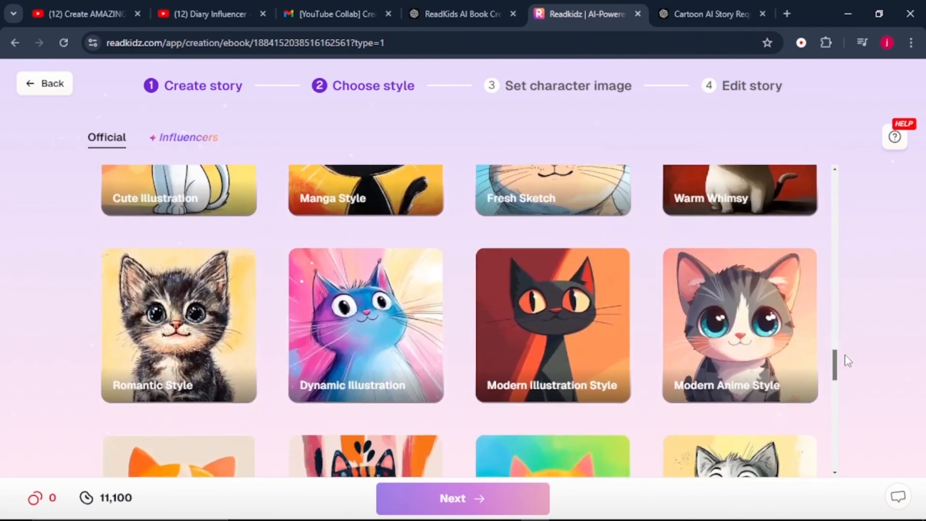
scroll("down", 3)
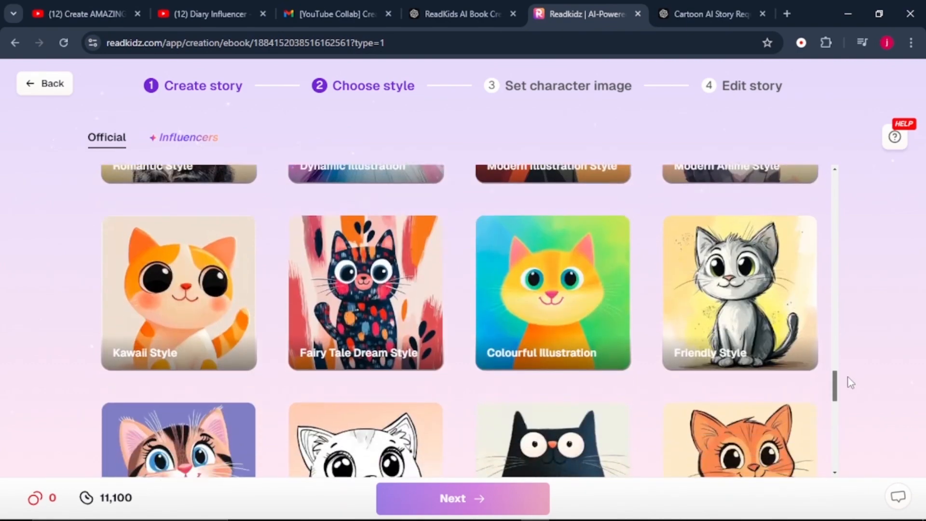
scroll("down", 3)
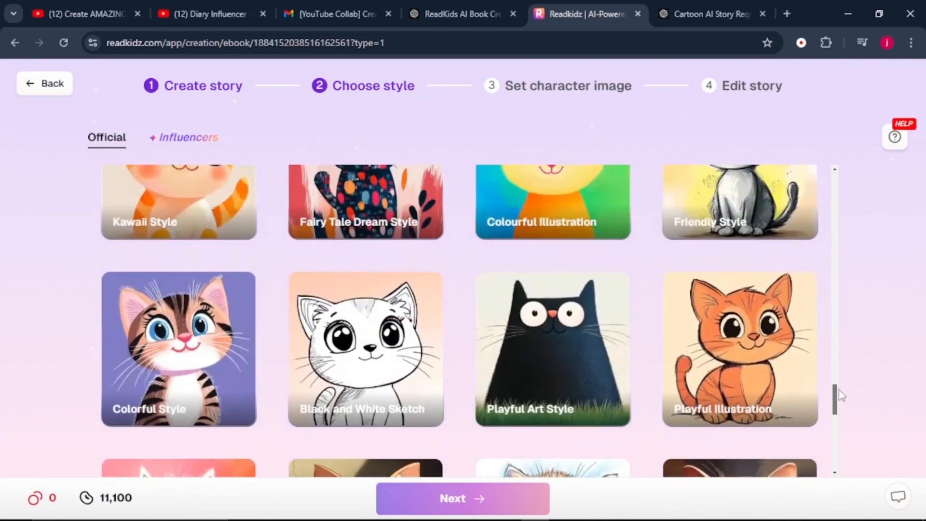
scroll("down", 3)
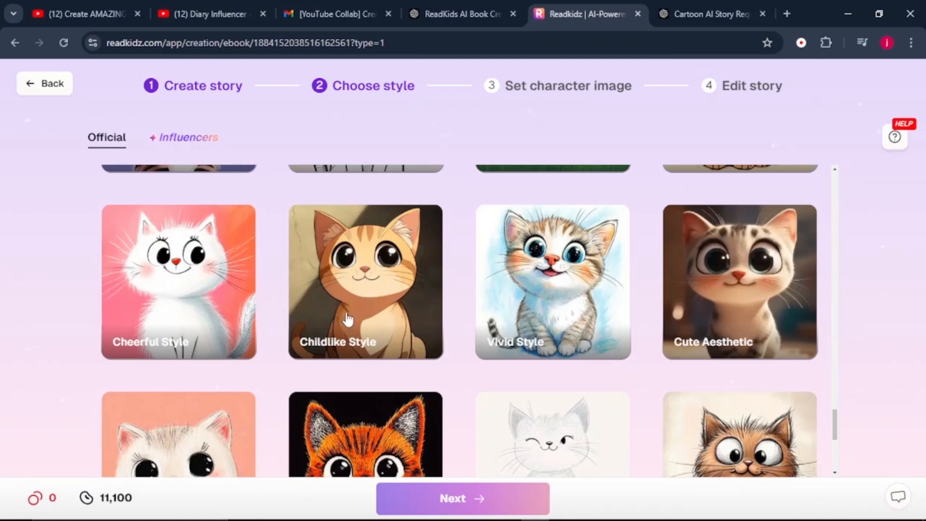
left_click(365, 280)
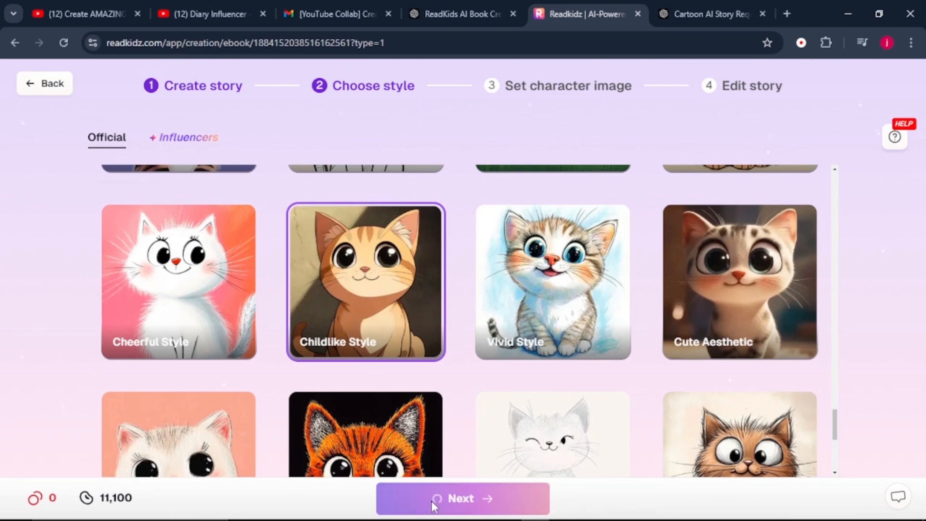
left_click(462, 498)
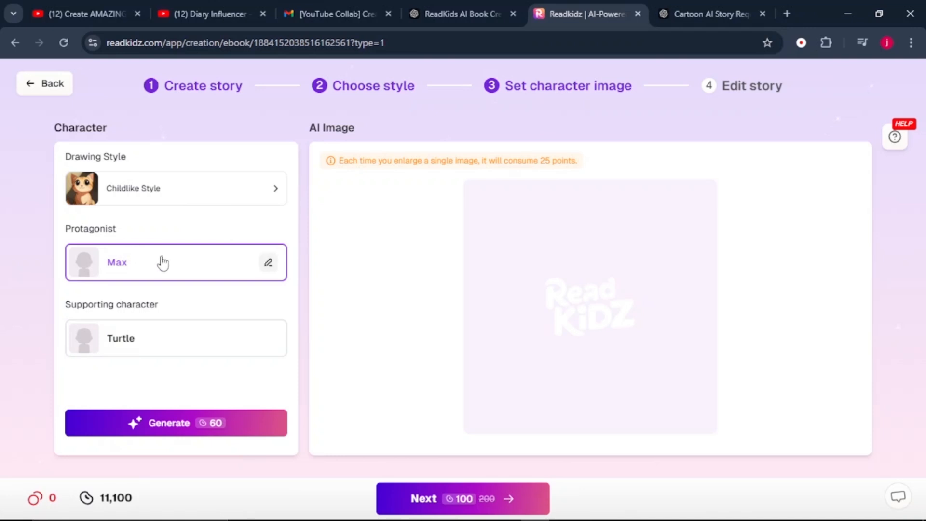
mouse_move(134, 335)
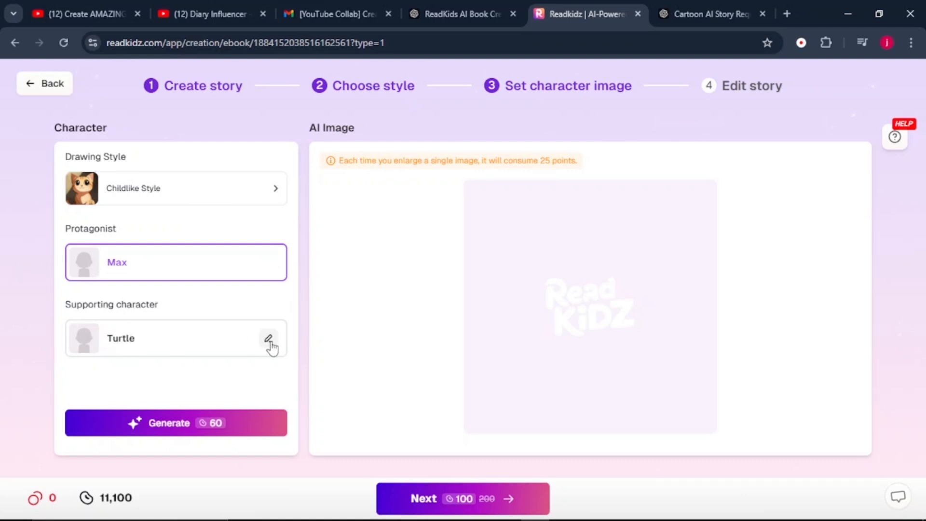
mouse_move(243, 347)
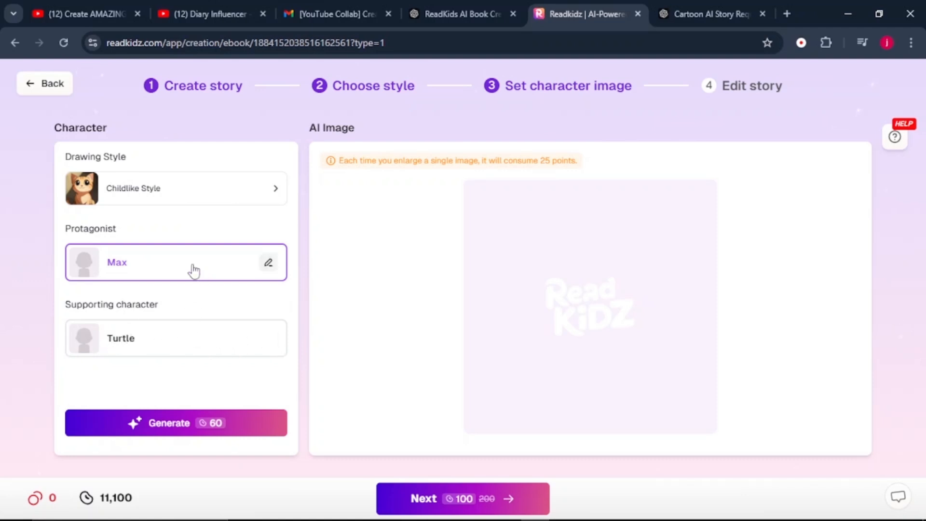
mouse_move(190, 437)
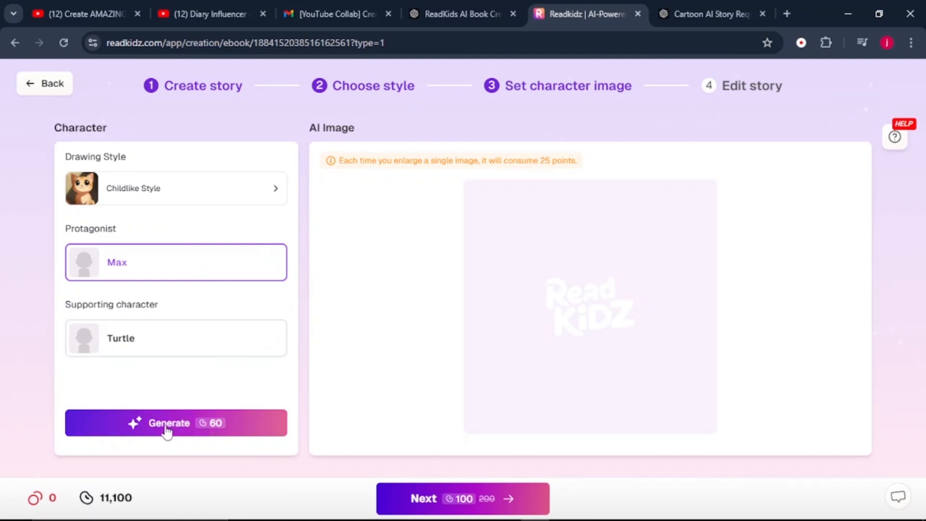
Generate four cartoon dog images for Max and upscale the first as his picture.
left_click(175, 422)
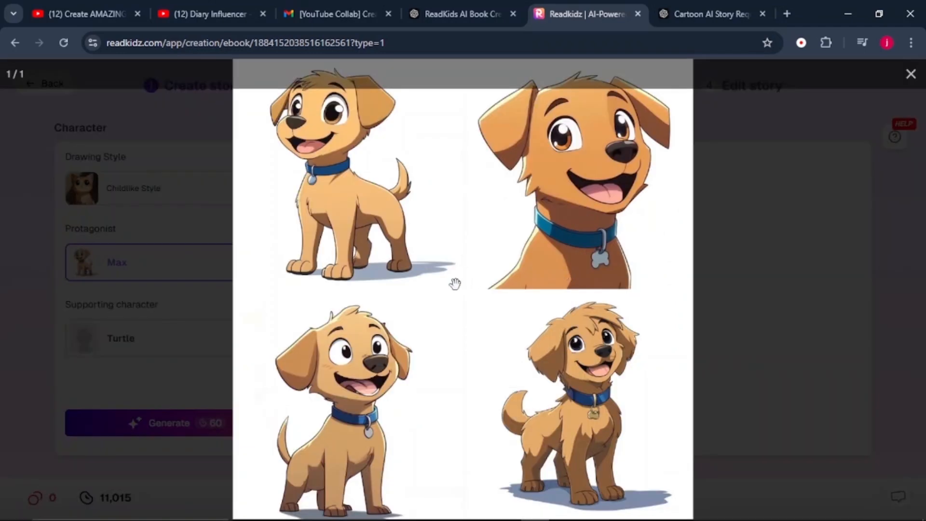
mouse_move(364, 298)
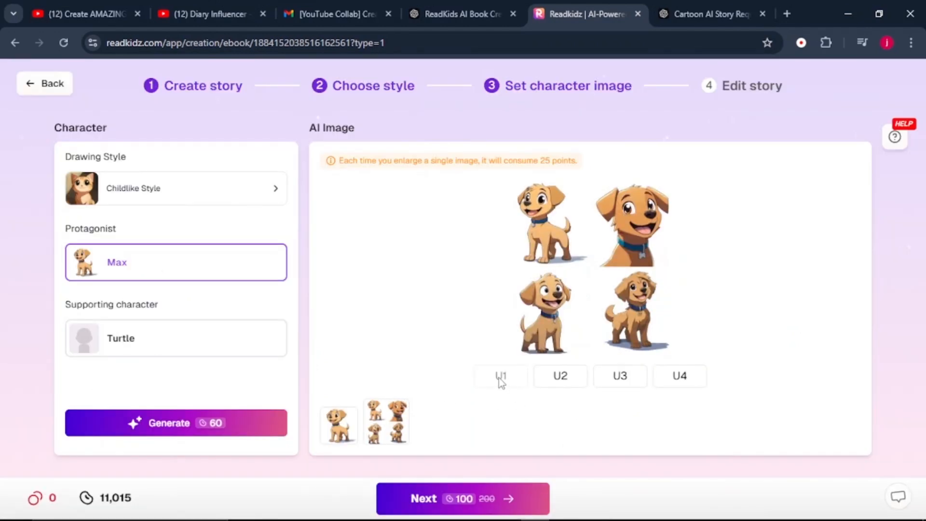
left_click(500, 377)
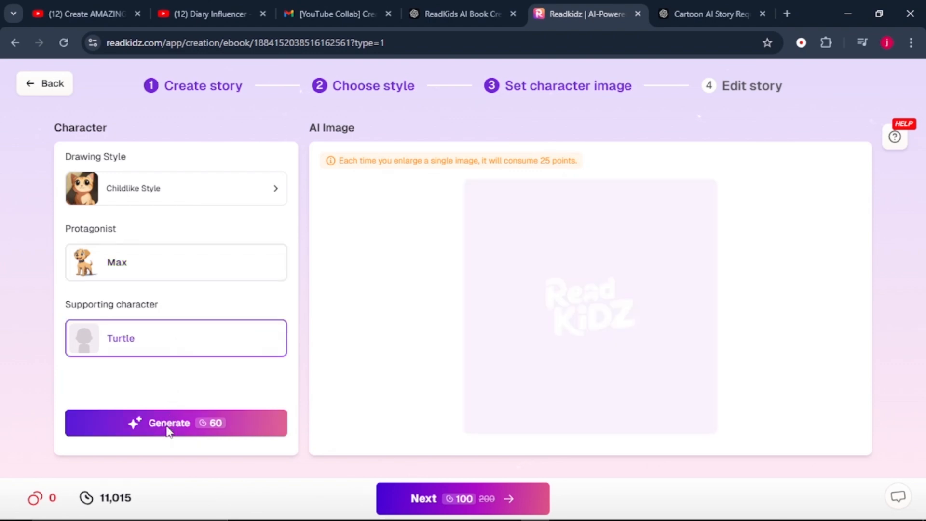
Generate four cartoon turtle designs and enlarge the first as Turtle's picture.
left_click(175, 422)
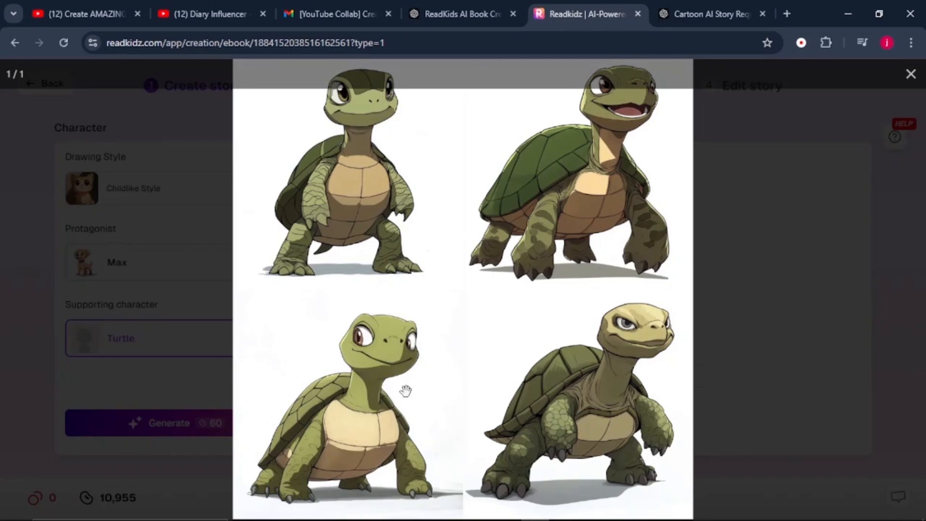
mouse_move(366, 217)
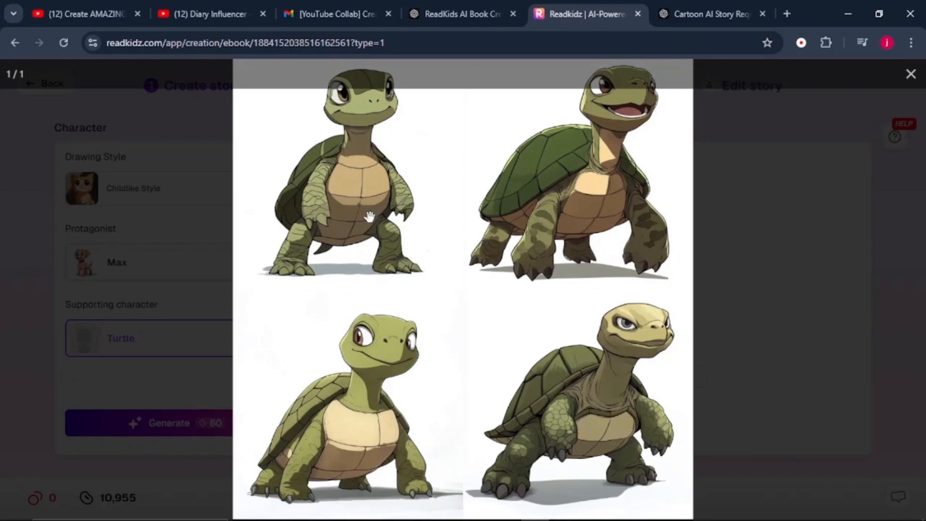
mouse_move(400, 381)
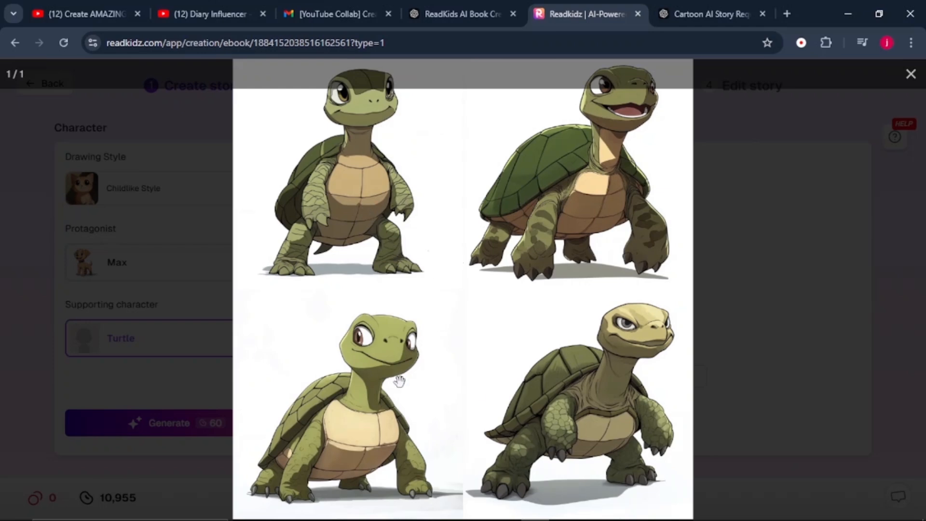
mouse_move(478, 393)
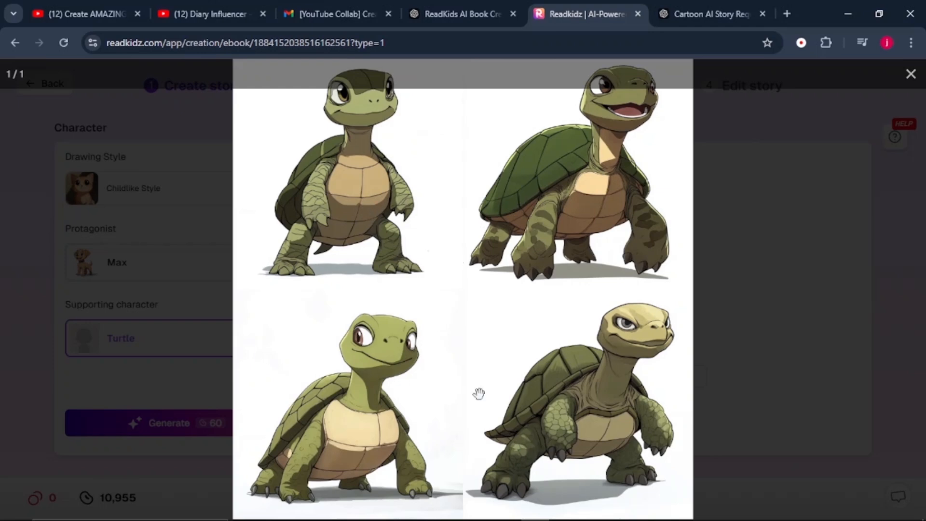
mouse_move(537, 325)
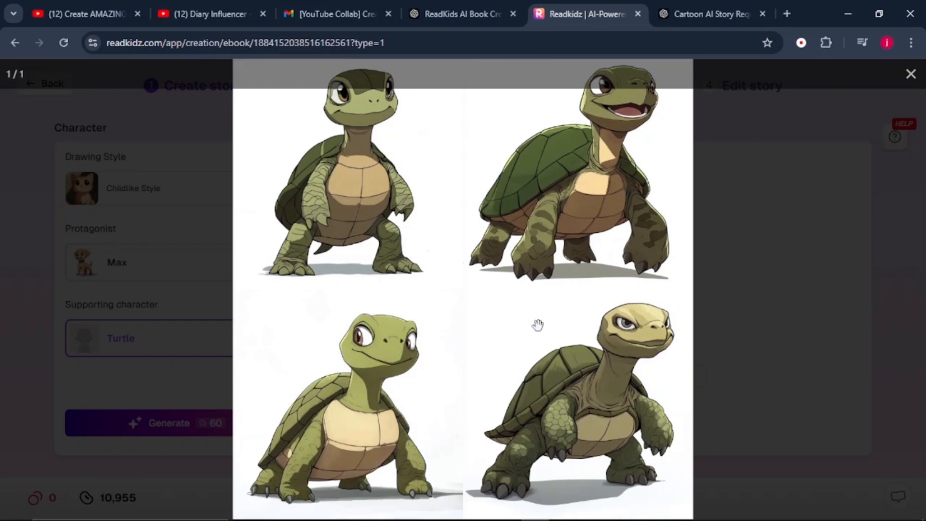
mouse_move(377, 204)
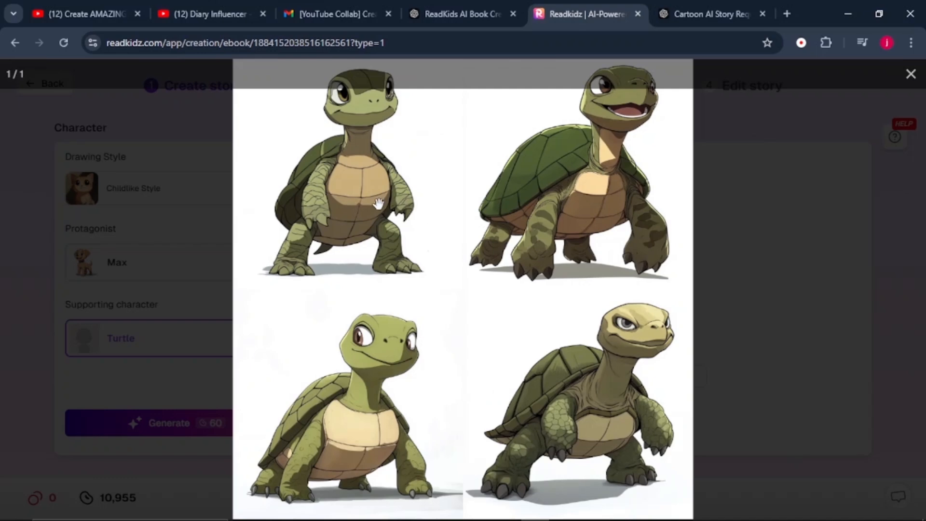
mouse_move(358, 193)
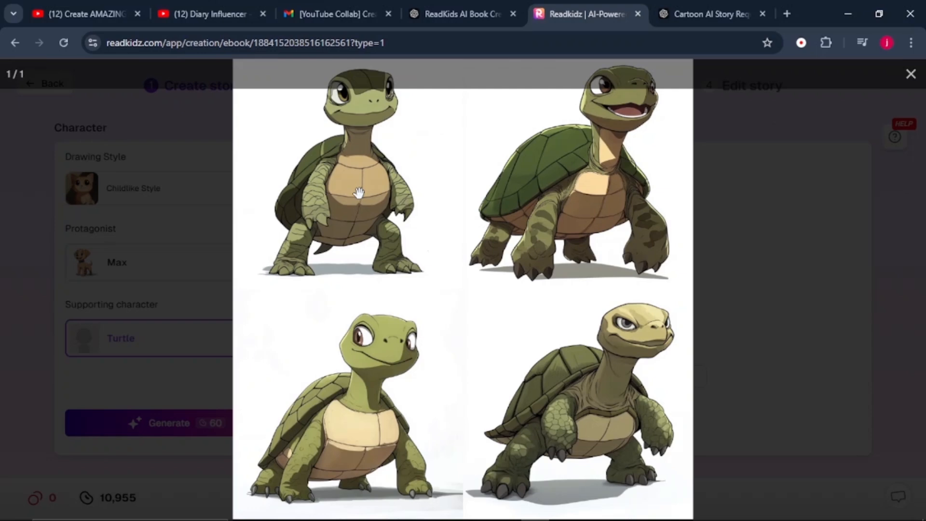
left_click(911, 75)
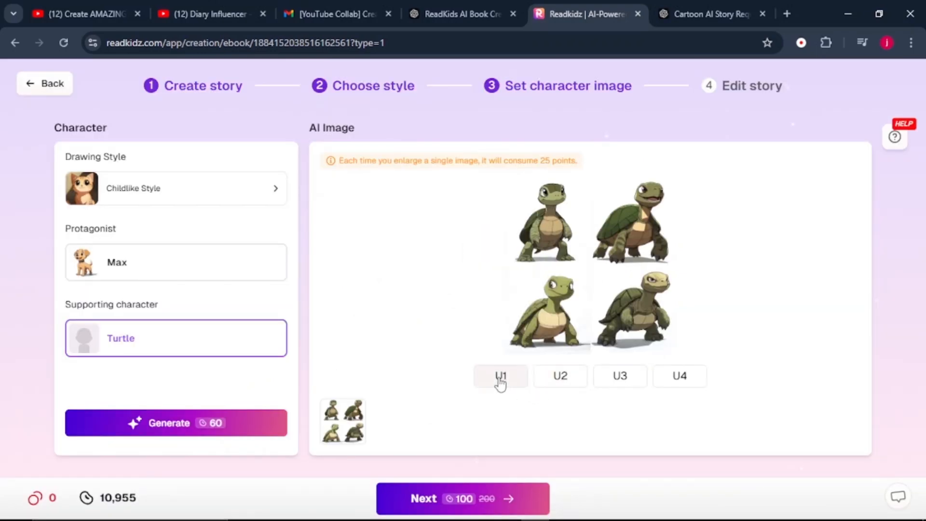
left_click(500, 376)
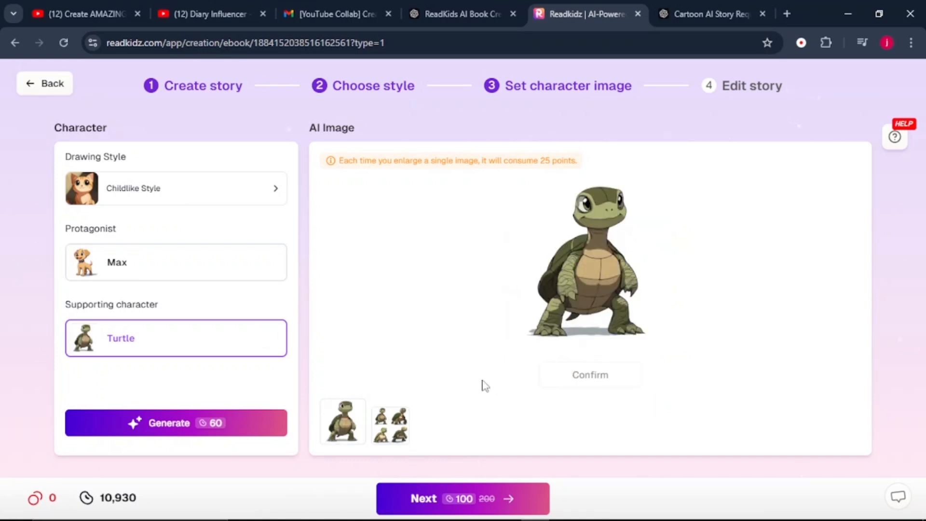
mouse_move(423, 497)
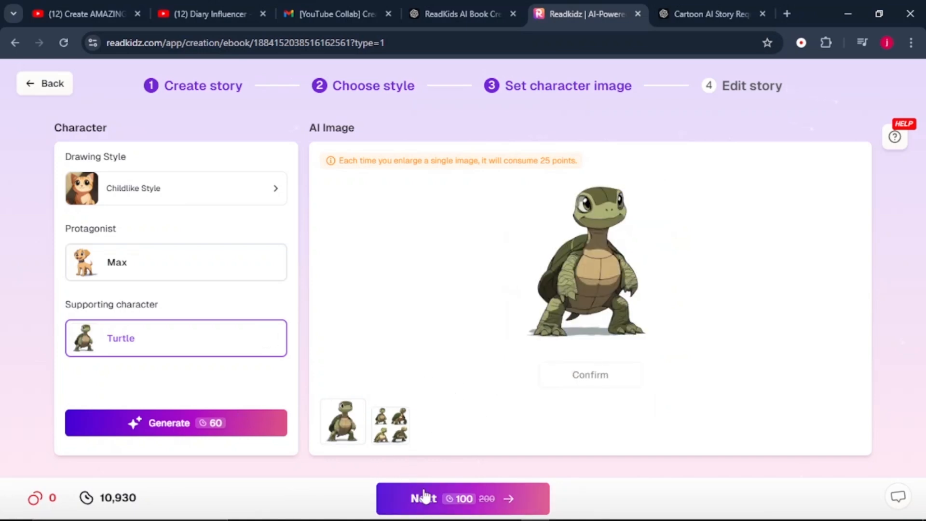
Move to the Edit story step and add 'cool' to the second storyboard page text.
left_click(462, 497)
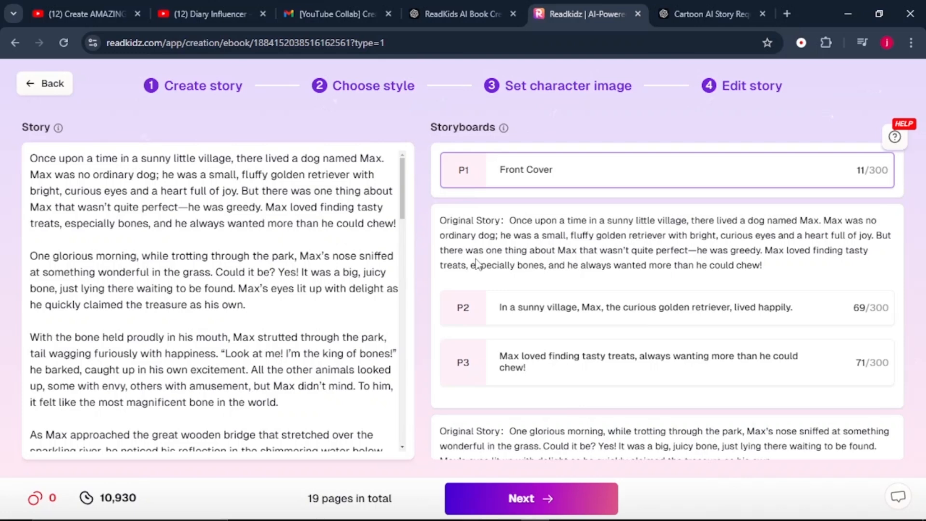
mouse_move(561, 249)
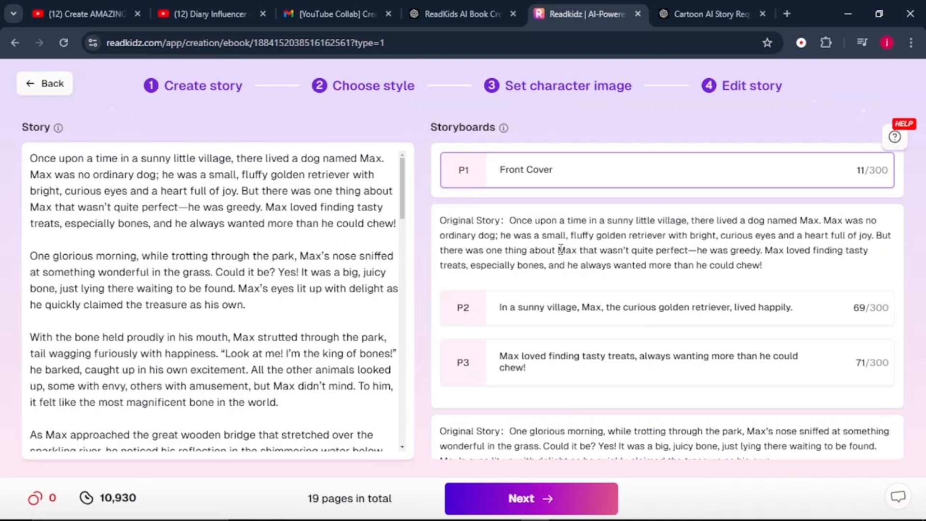
scroll("down", 3)
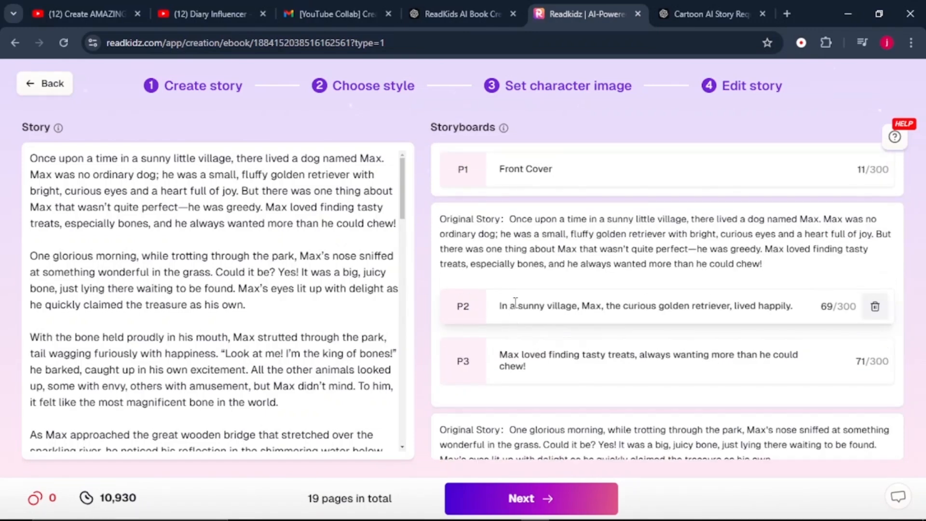
left_click(635, 305)
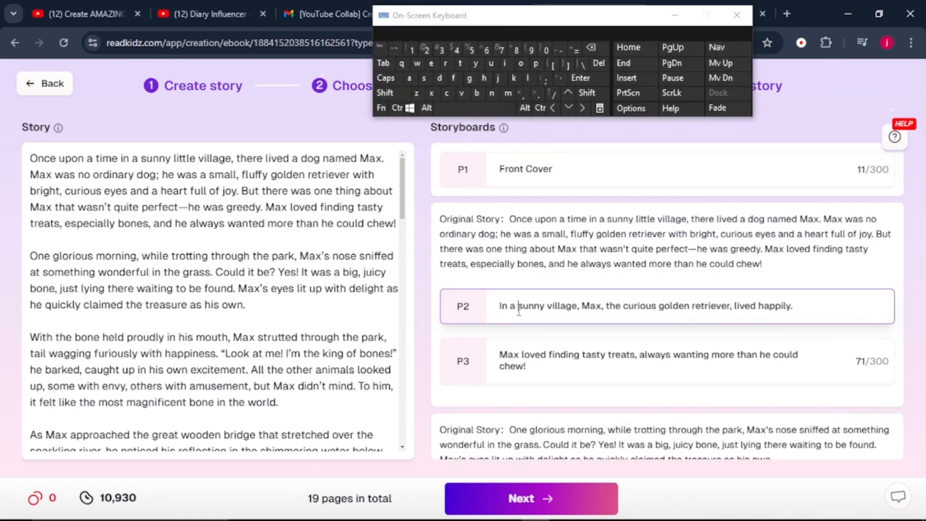
type("cool")
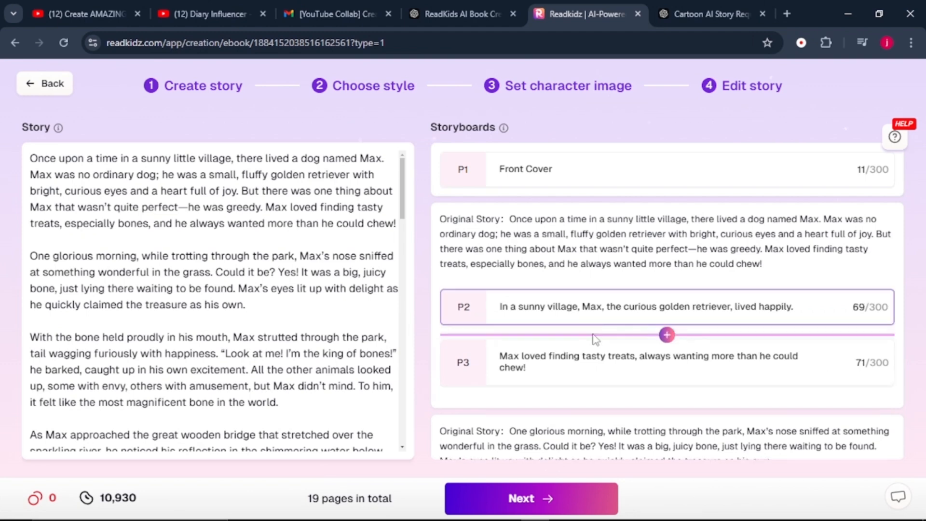
Insert a trial page after P2, delete it to keep 19 pages, and continue to scene prompts.
left_click(667, 334)
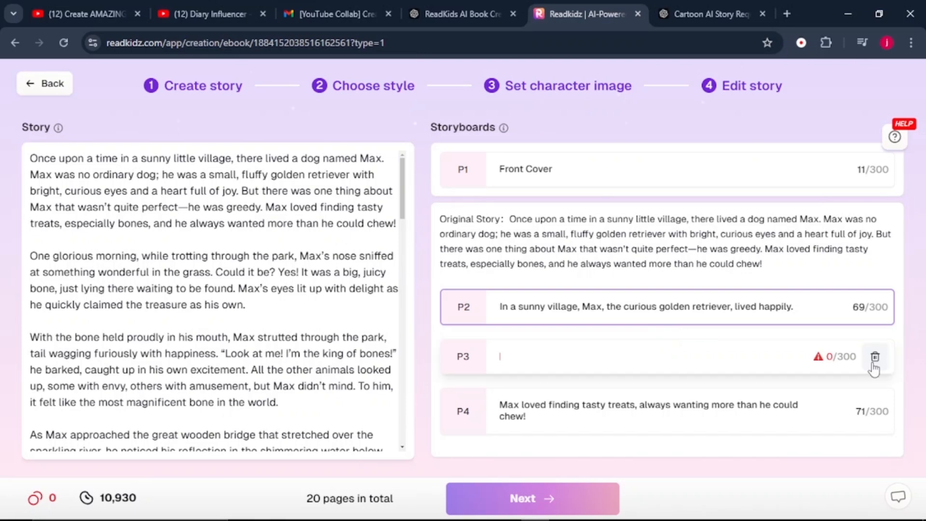
left_click(875, 356)
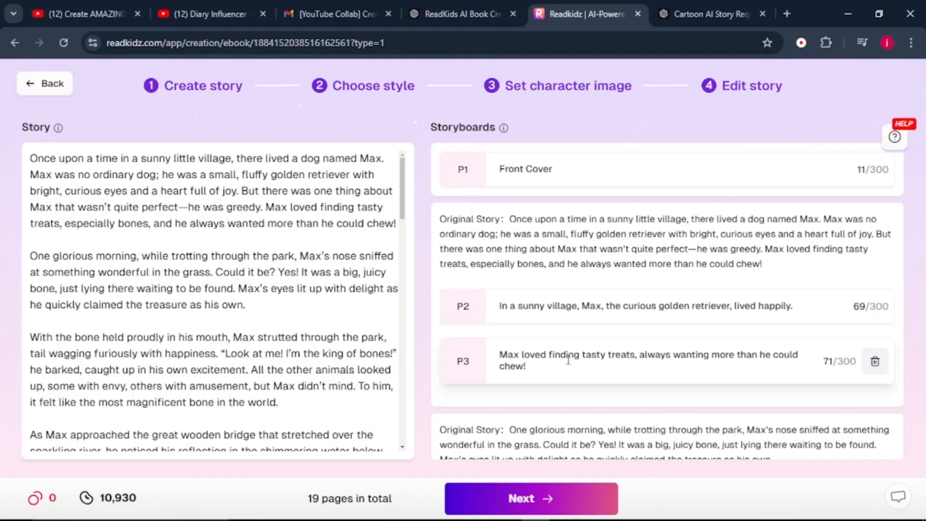
left_click(529, 498)
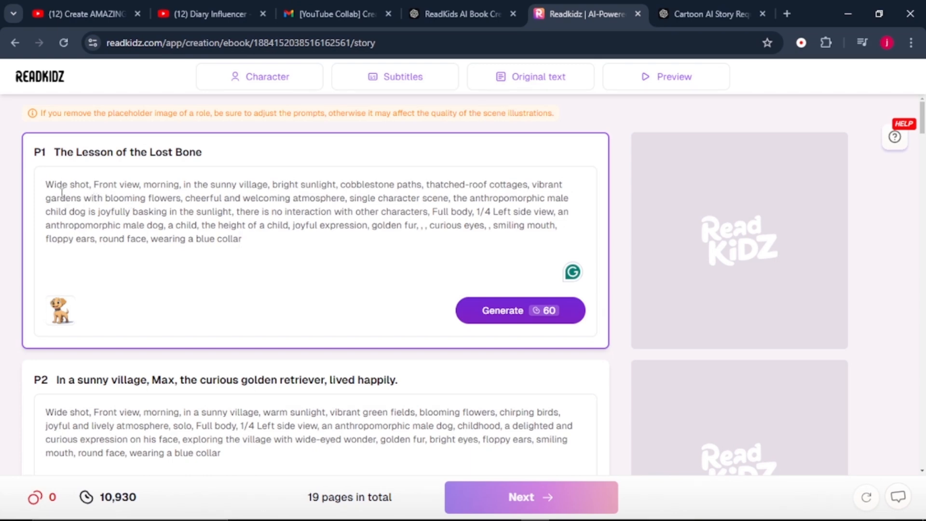
Generate four cartoon Max village illustrations for cover page P1 and bring them up for choosing.
left_click(242, 239)
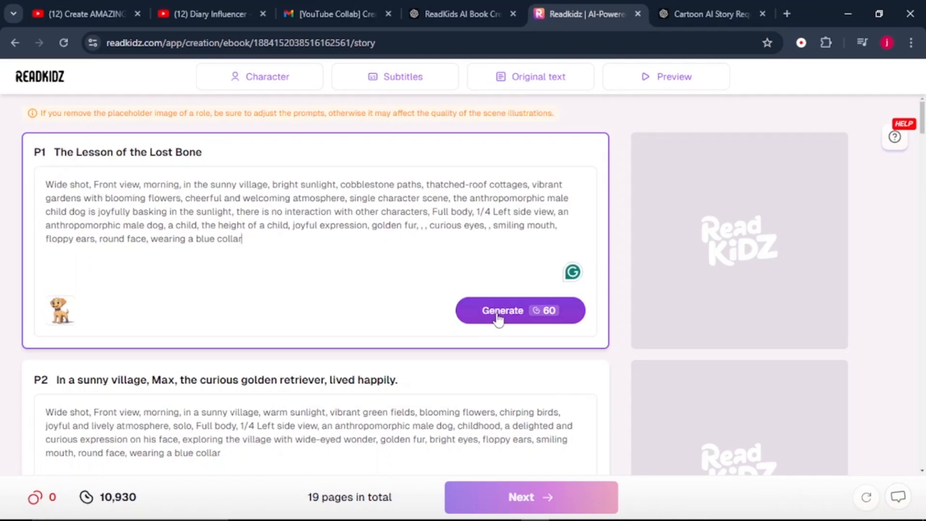
left_click(520, 309)
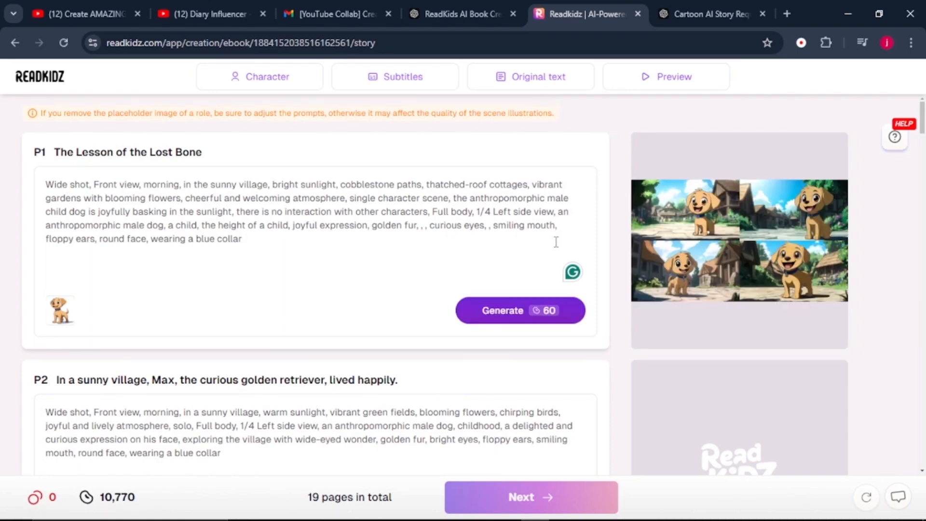
scroll("down", 3)
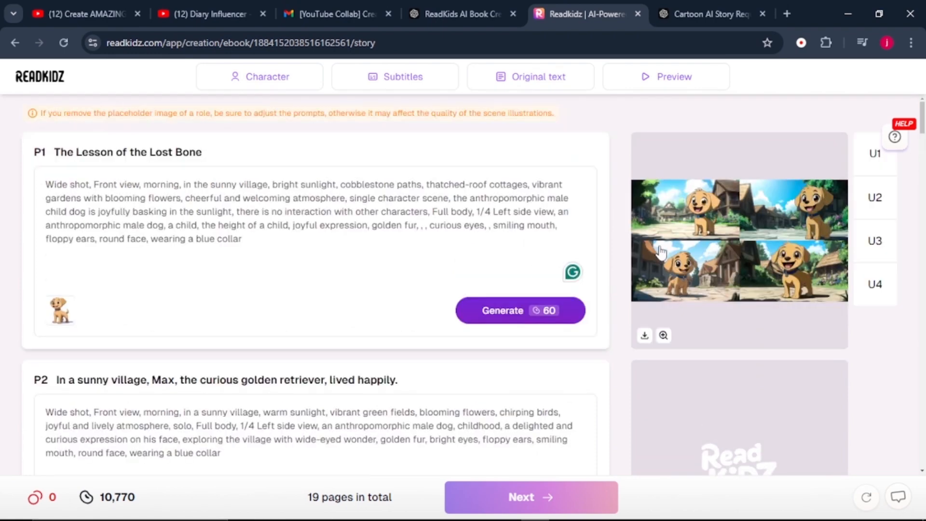
mouse_move(699, 237)
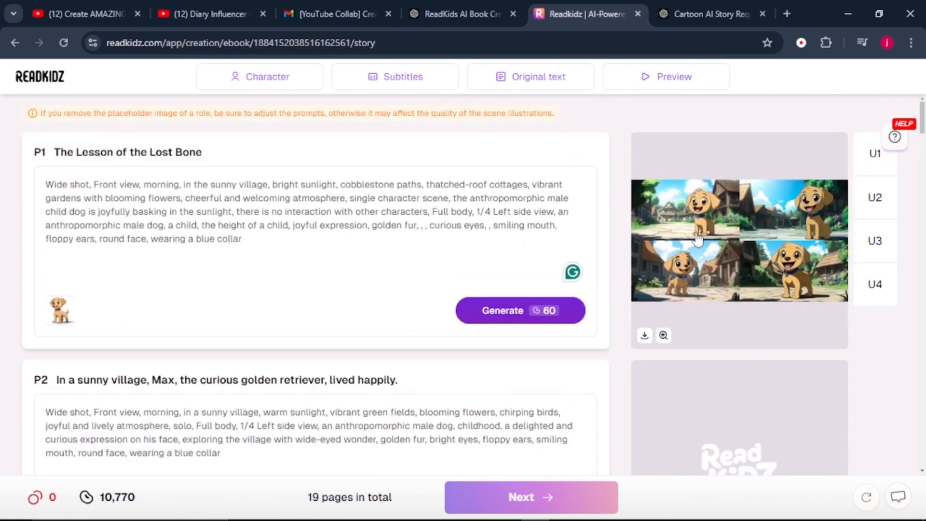
left_click(663, 336)
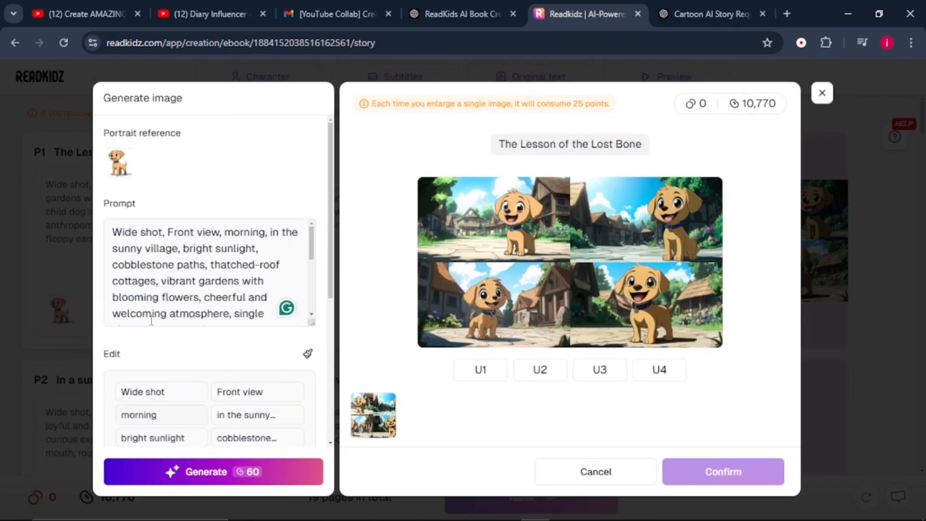
Upscale the second Max candidate (U2) as the cover illustration for 25 points.
scroll("down", 3)
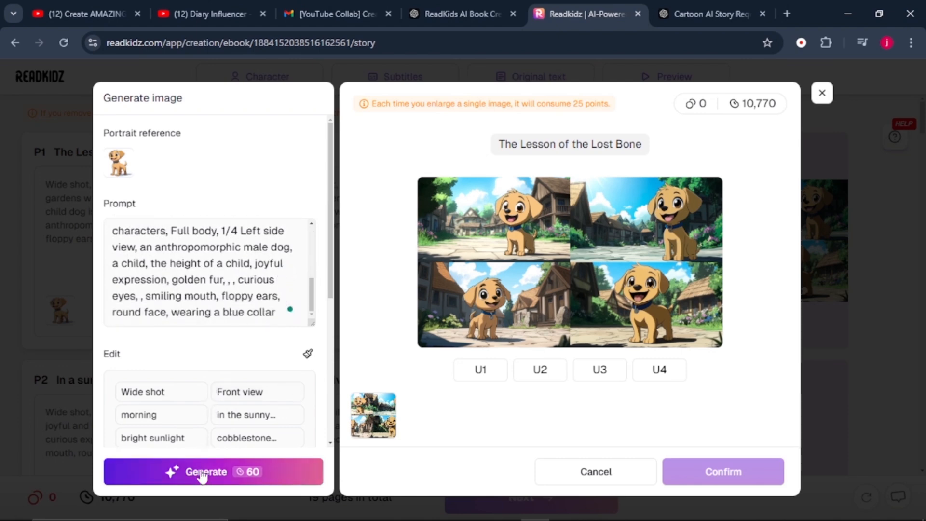
mouse_move(426, 394)
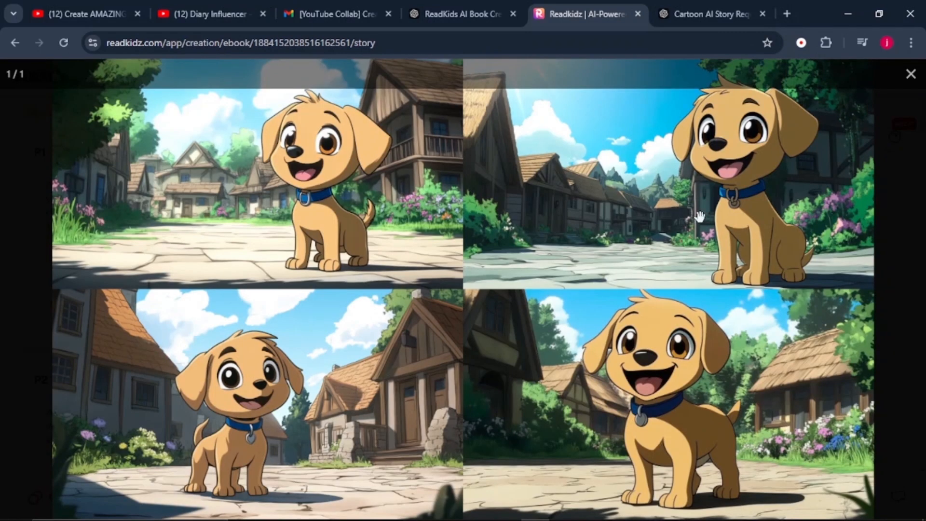
mouse_move(738, 172)
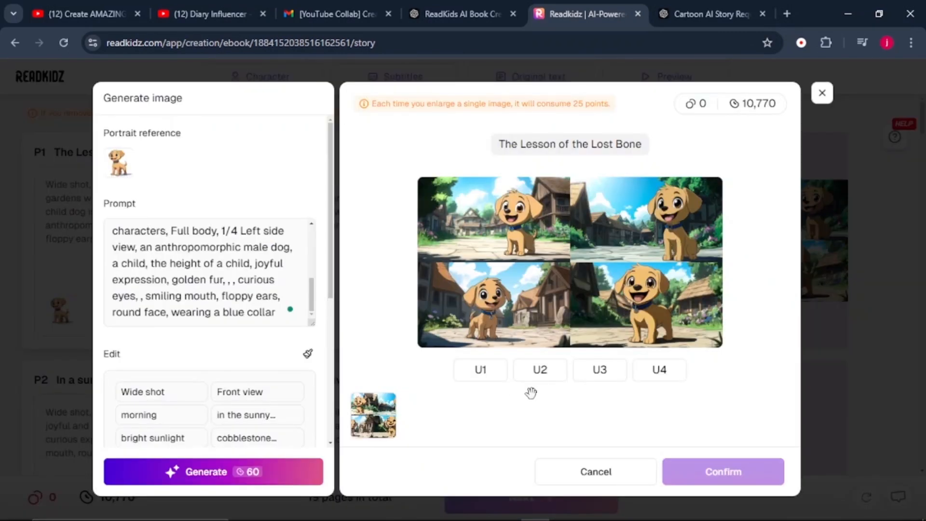
left_click(539, 369)
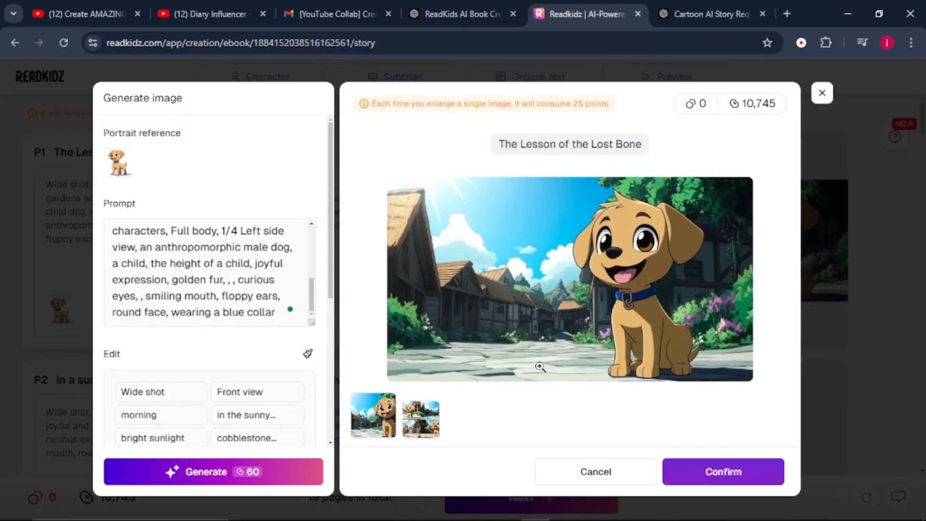
mouse_move(570, 328)
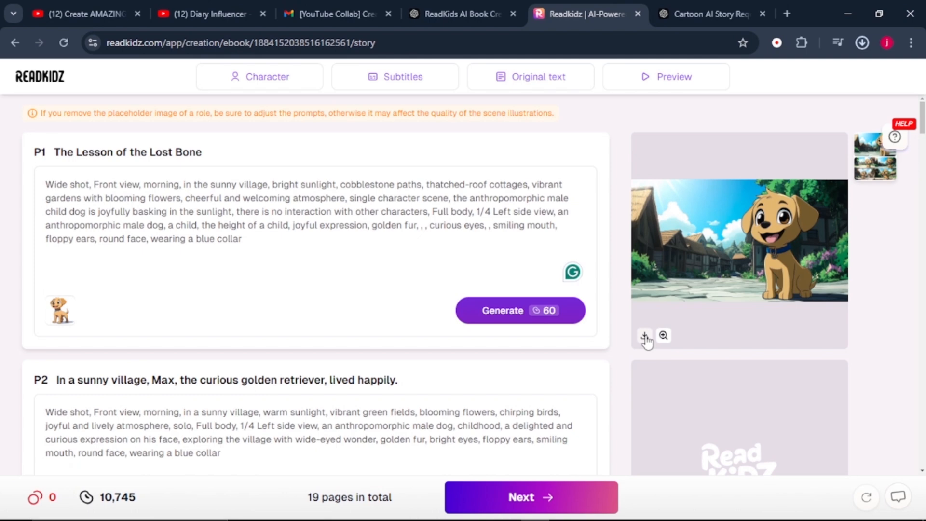
Generate candidates for page 2 'In a sunny village, Max…' and upscale the fourth variant (U4).
scroll("down", 3)
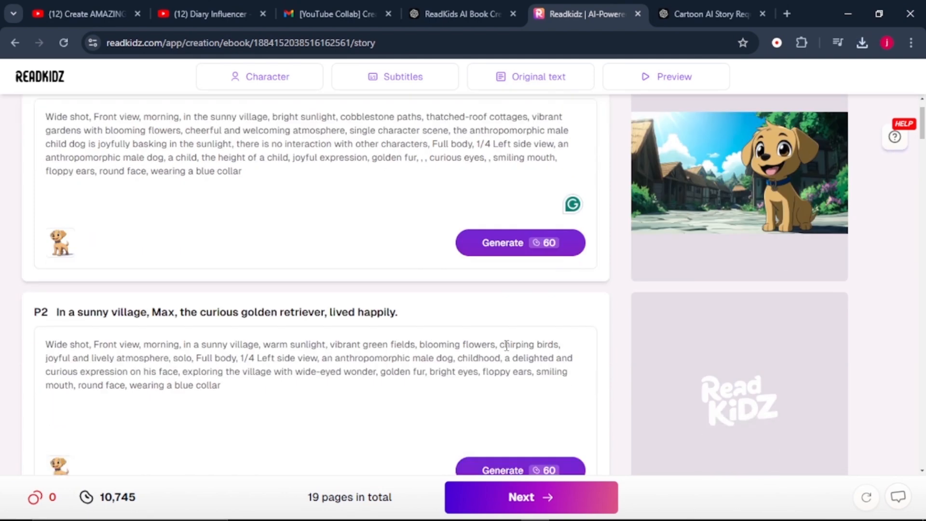
scroll("down", 3)
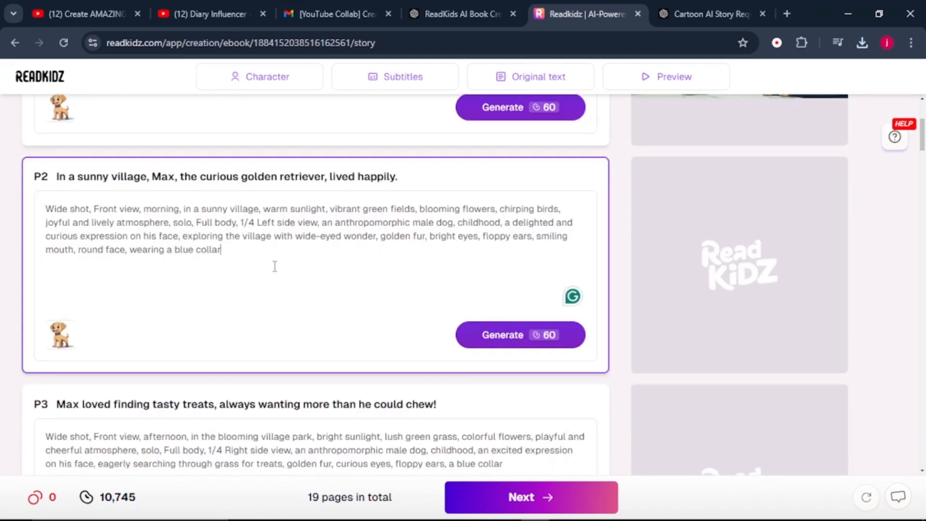
left_click(519, 335)
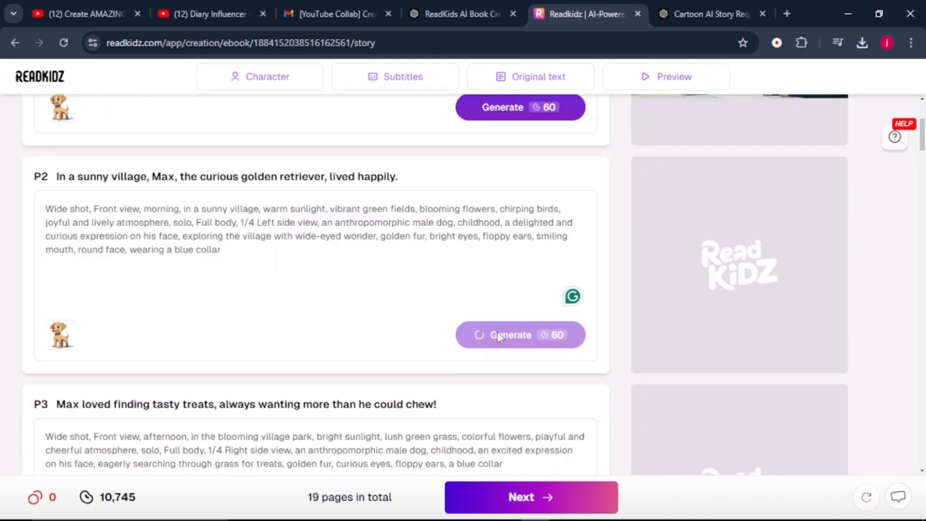
left_click(520, 334)
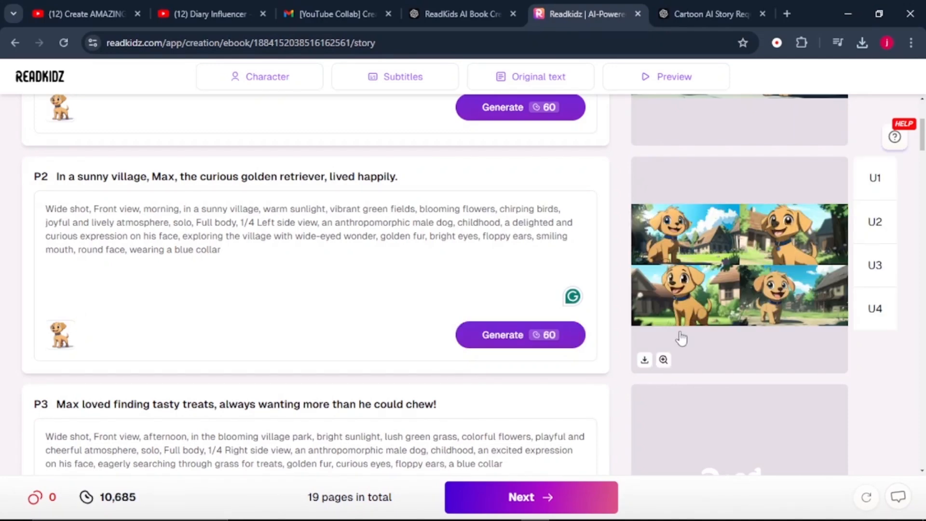
left_click(662, 360)
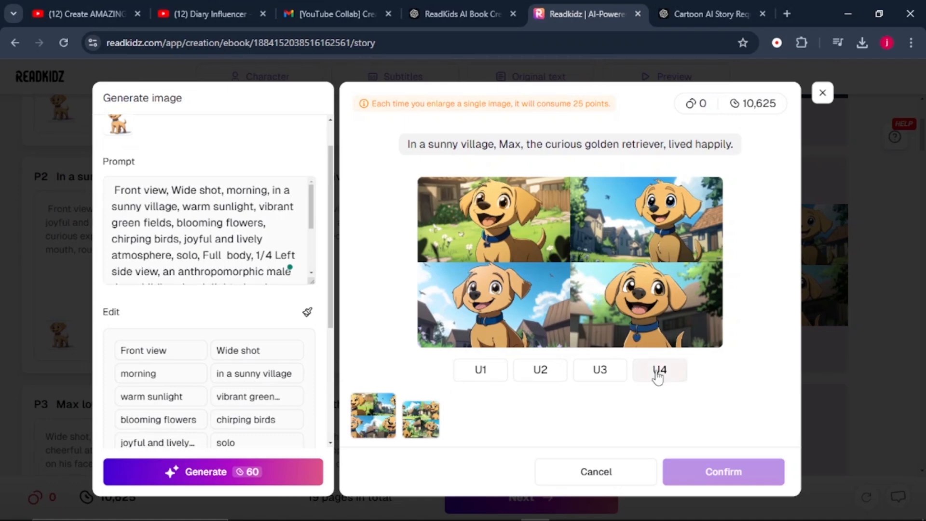
left_click(659, 370)
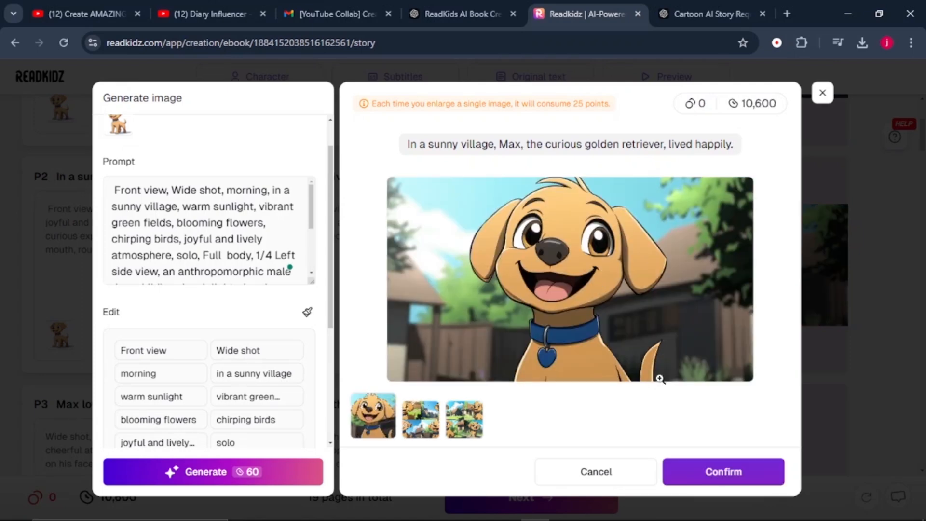
mouse_move(703, 472)
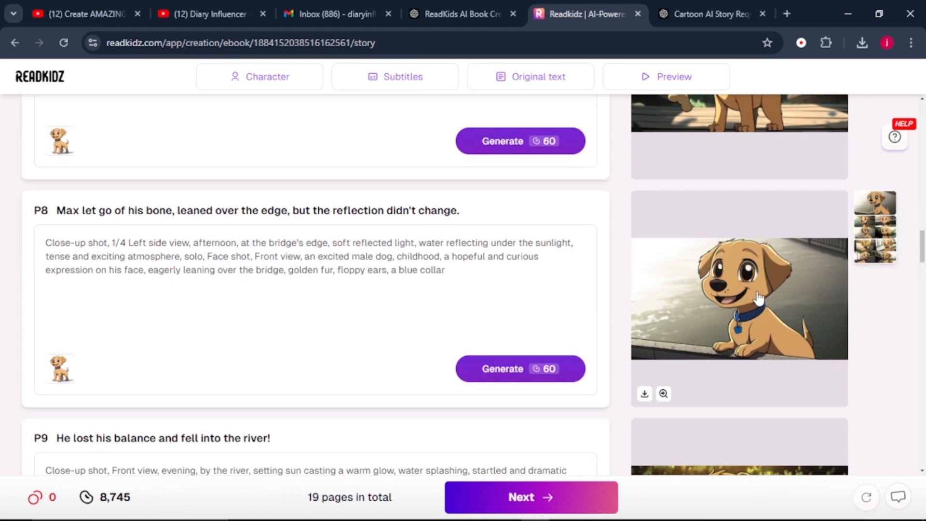
mouse_move(787, 302)
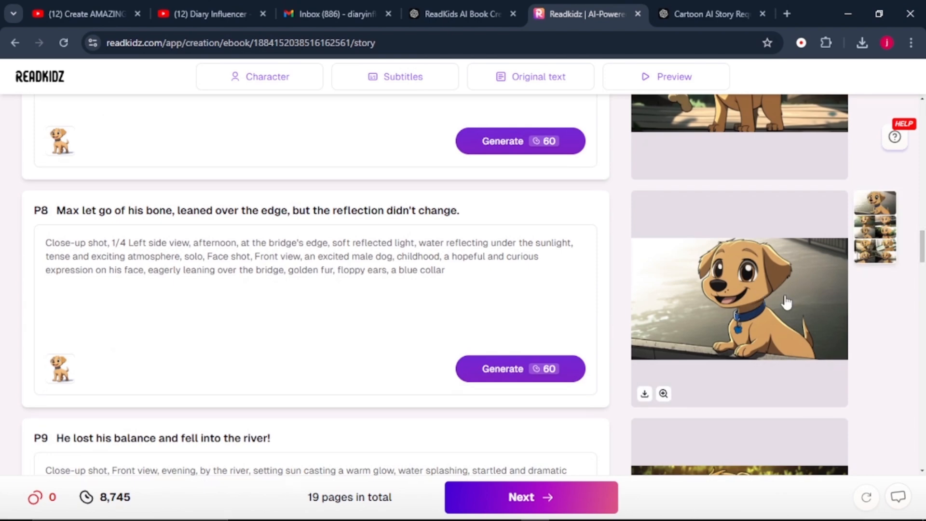
mouse_move(784, 286)
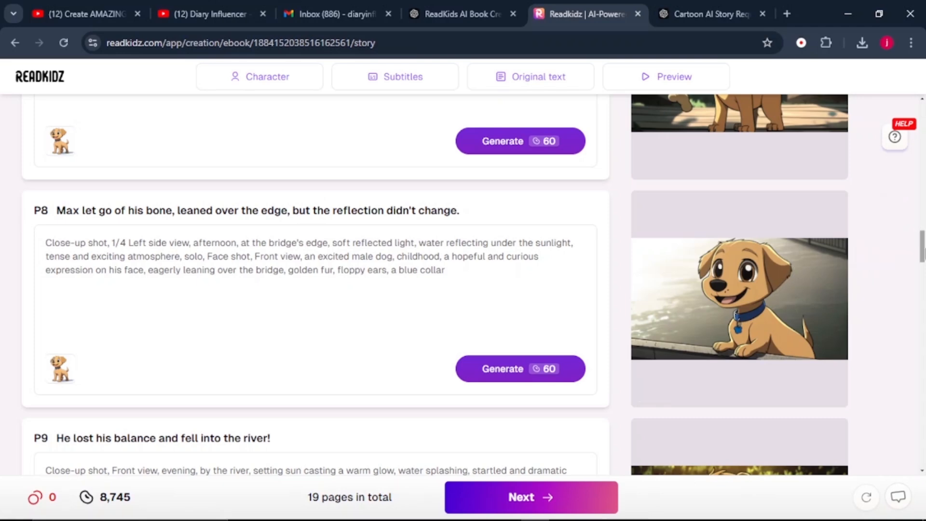
scroll("down", 3)
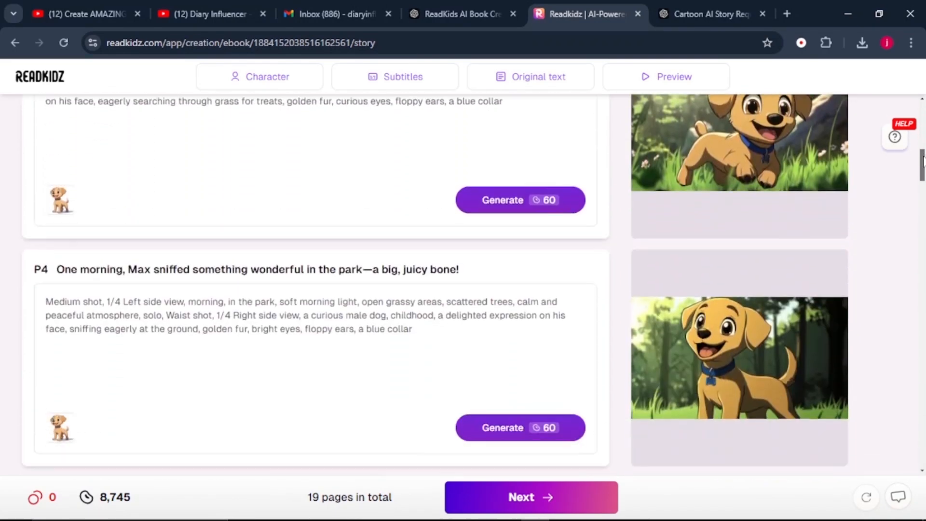
scroll("down", 3)
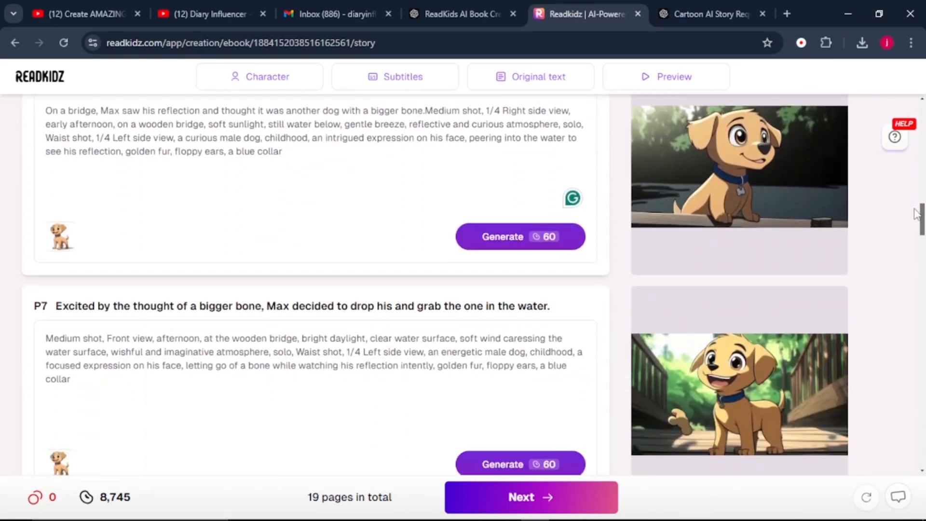
scroll("down", 3)
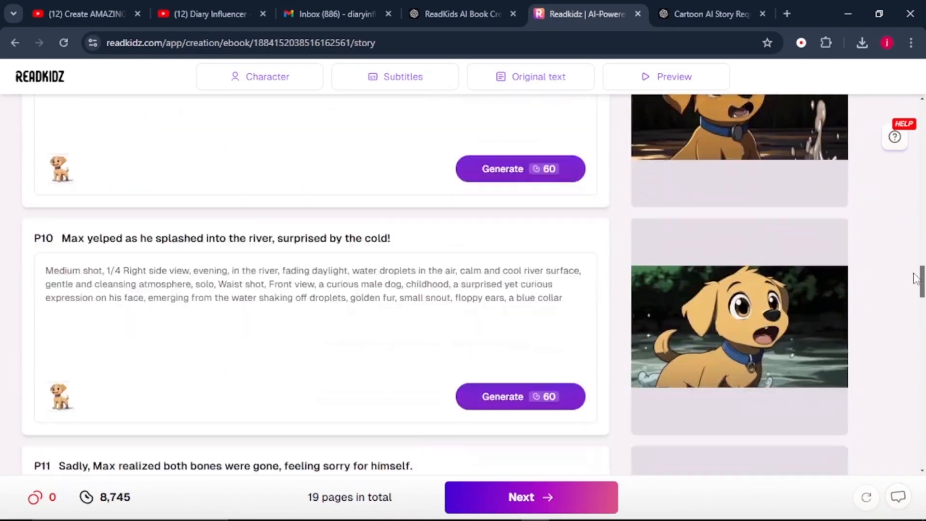
scroll("down", 3)
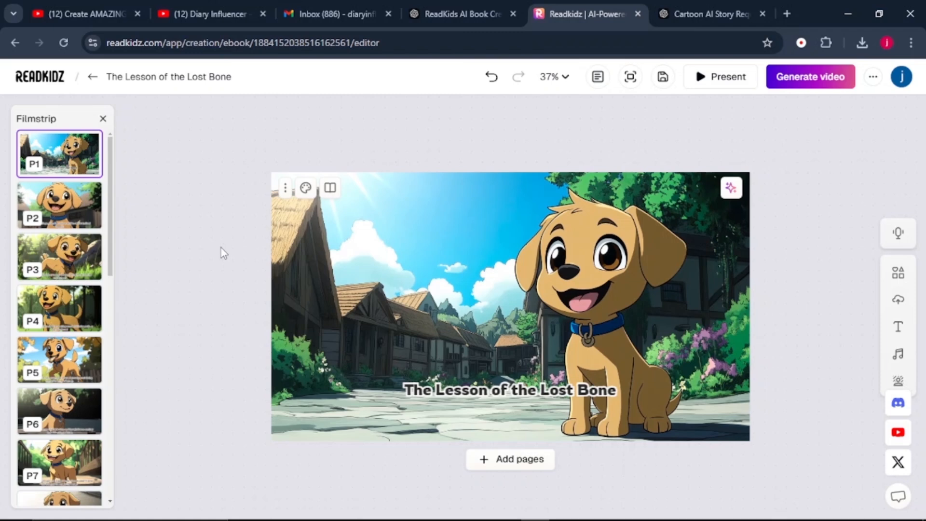
Style the cover title in red Luckiest Guy and settle it over the bottom of the illustration.
left_click(509, 390)
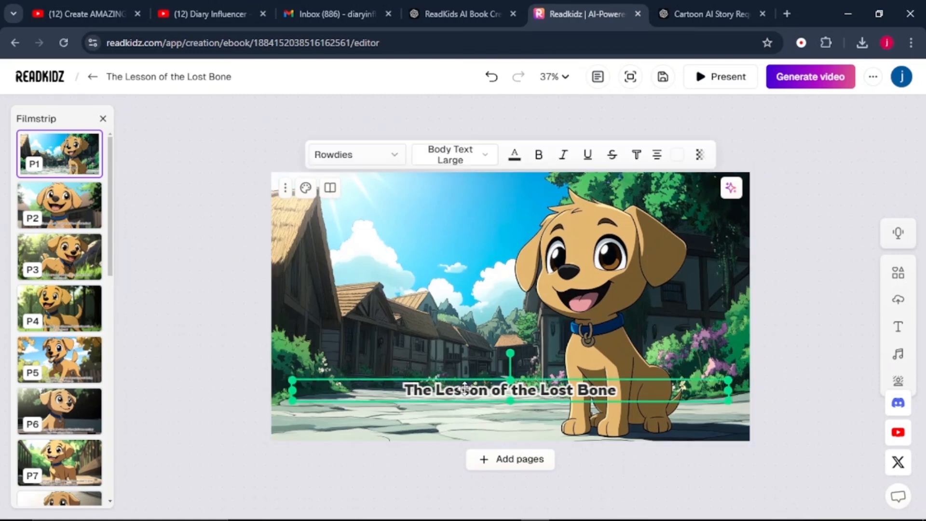
mouse_move(492, 159)
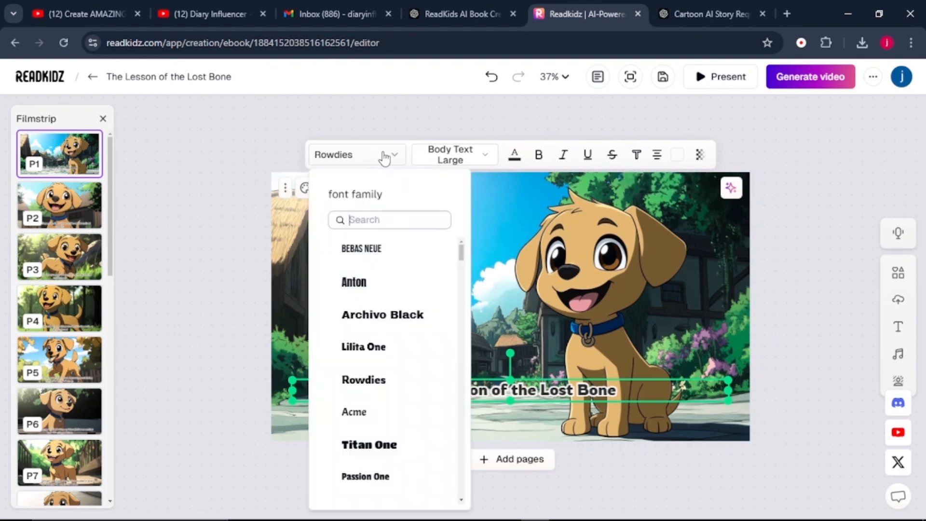
scroll("down", 3)
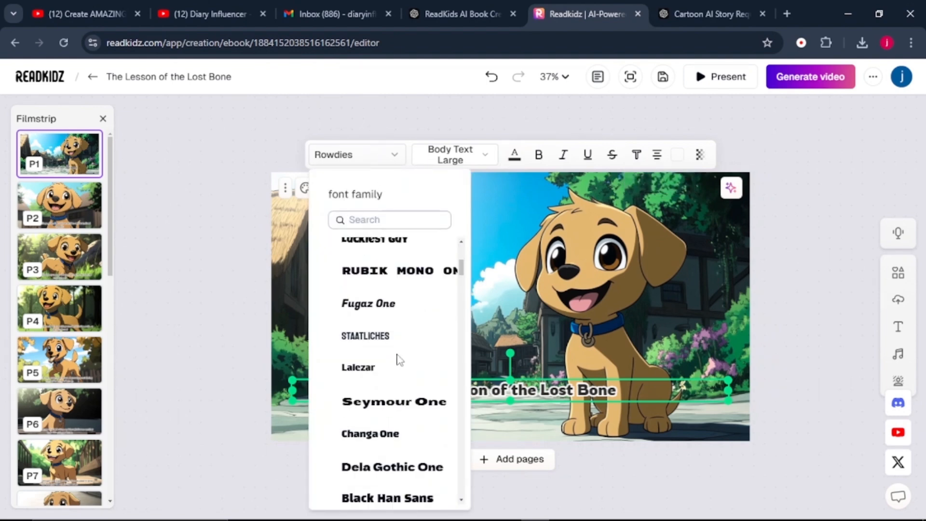
left_click(375, 239)
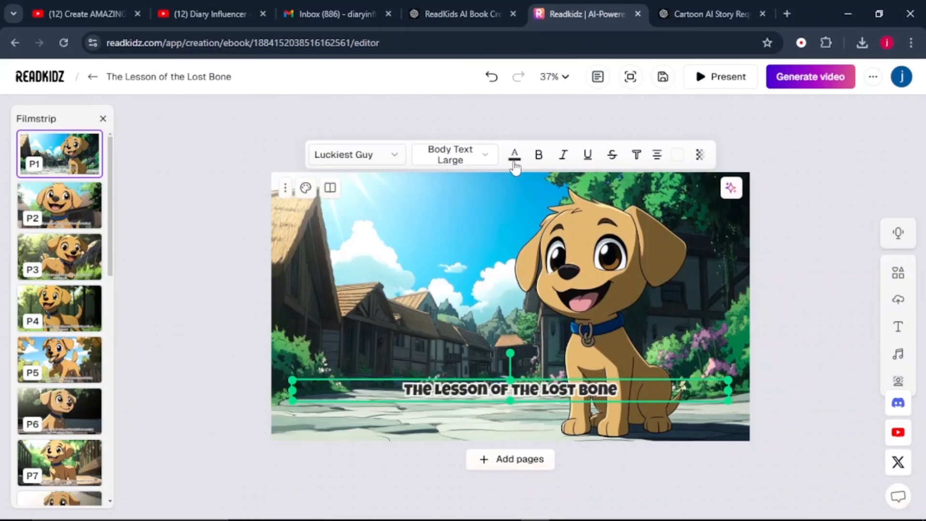
left_click(514, 154)
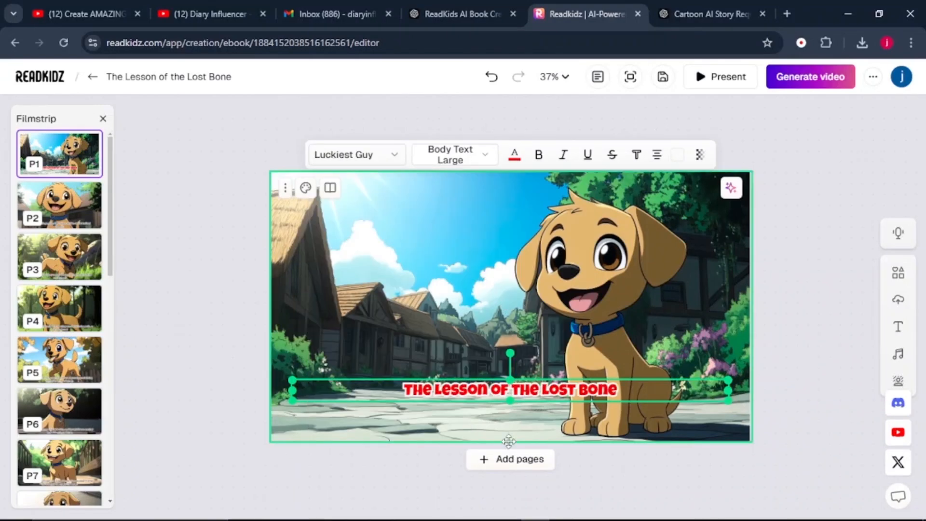
left_click_drag(509, 390, 509, 254)
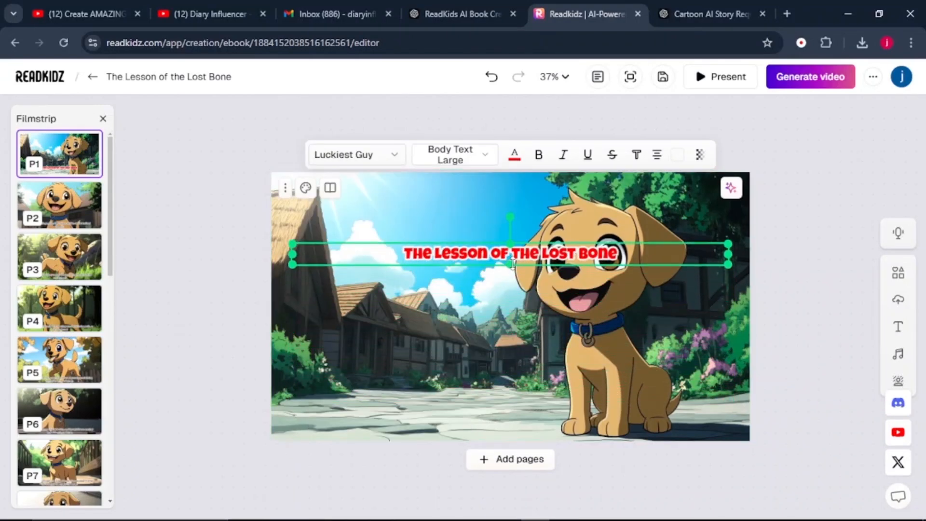
left_click_drag(509, 253, 509, 392)
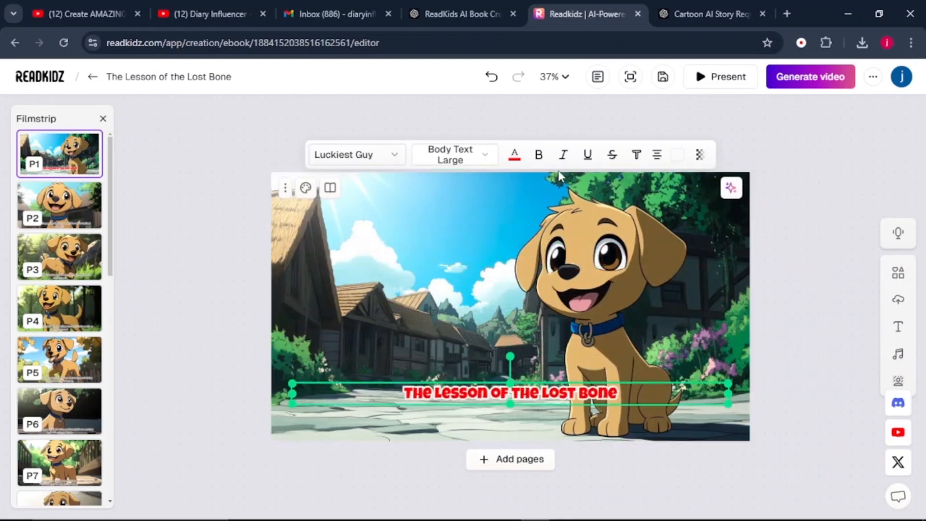
mouse_move(611, 154)
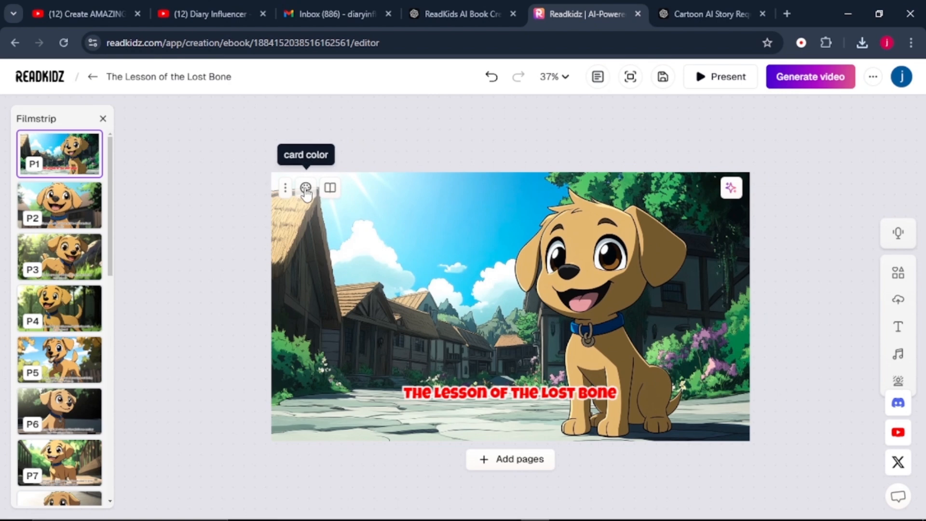
Apply a red card colour to the cover, then undo it.
left_click(306, 188)
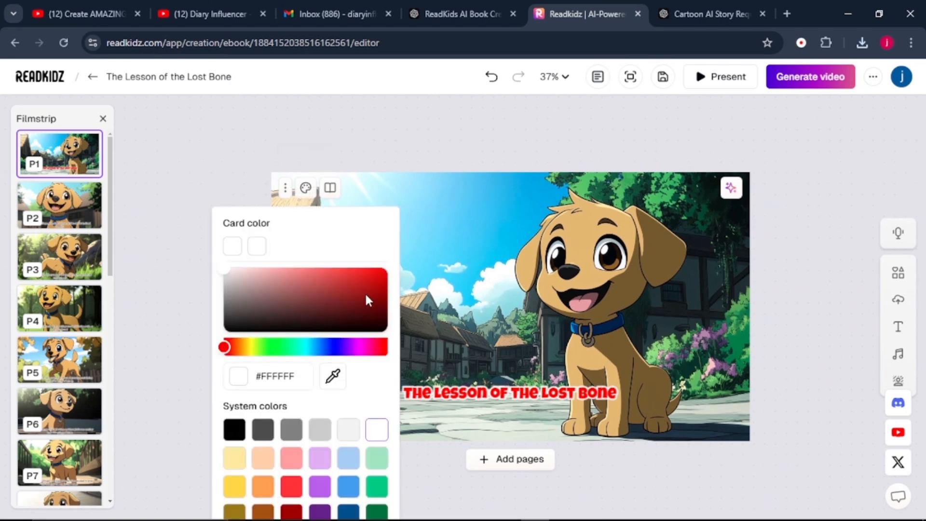
left_click(384, 273)
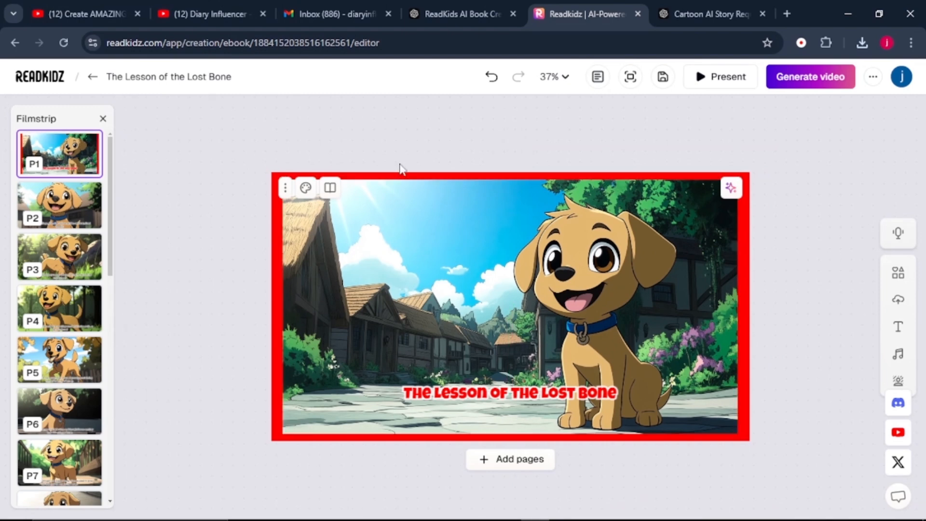
left_click(490, 77)
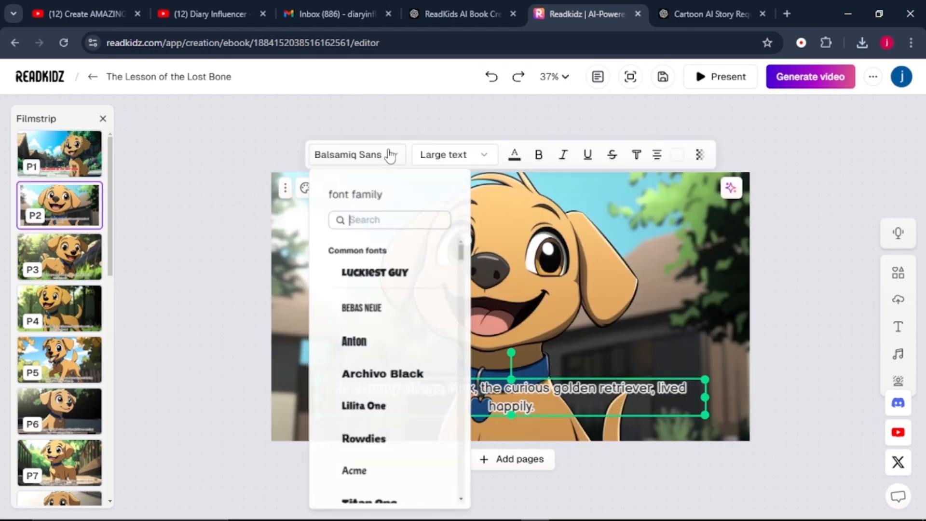
Set page 2's sunny-village caption to the Luckiest Guy font in red.
left_click(375, 272)
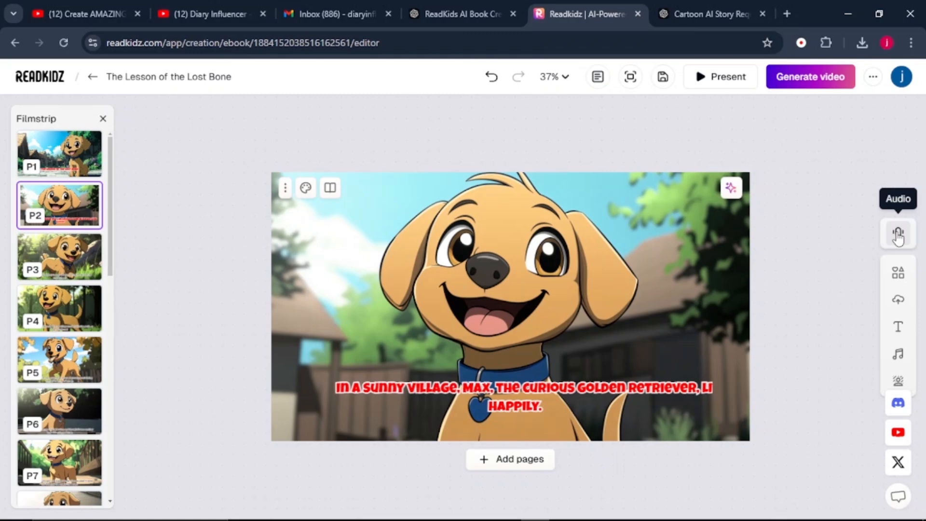
mouse_move(897, 272)
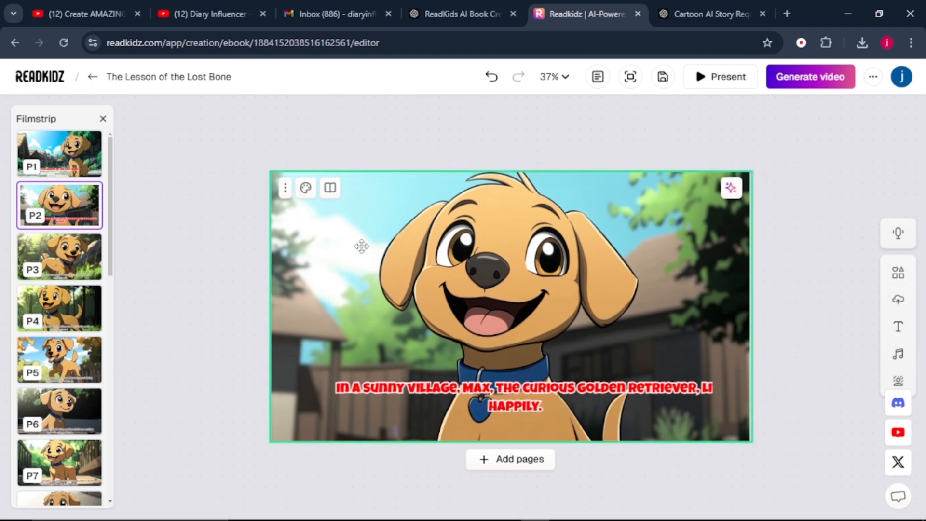
mouse_move(898, 354)
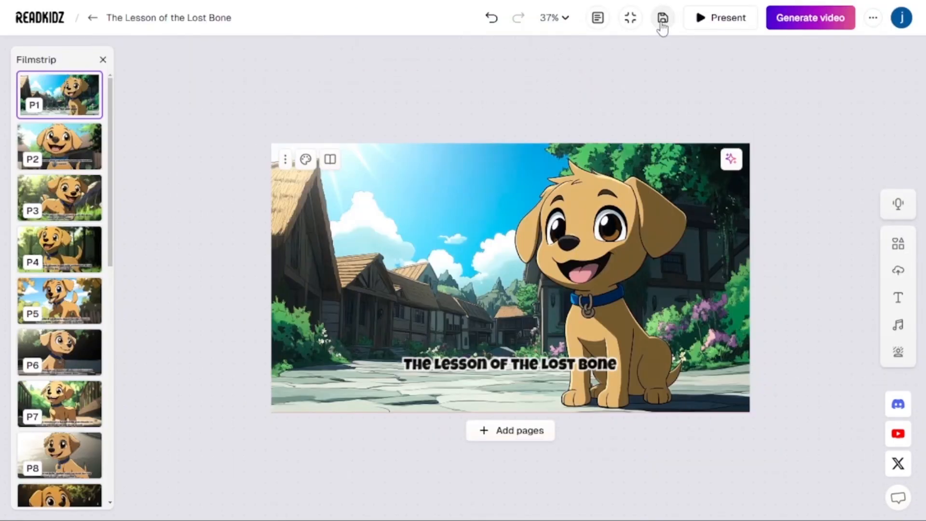
left_click(661, 17)
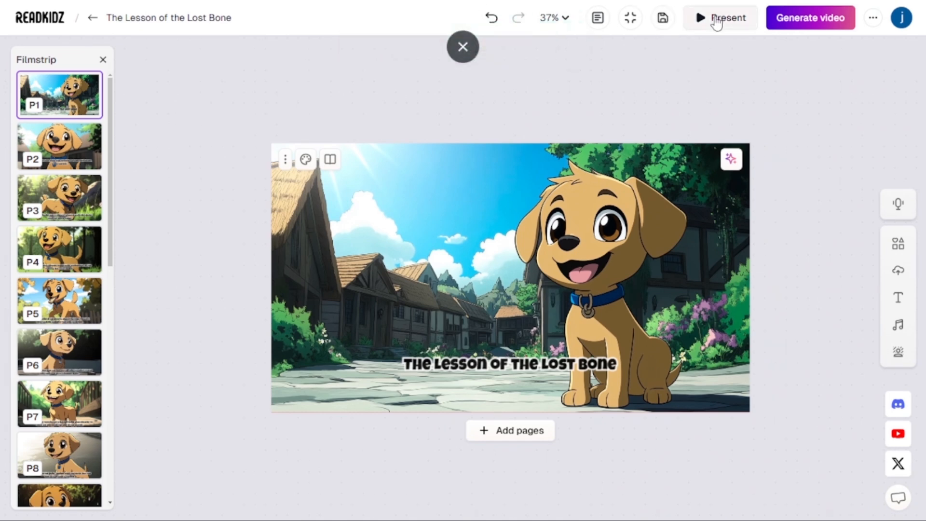
left_click(719, 17)
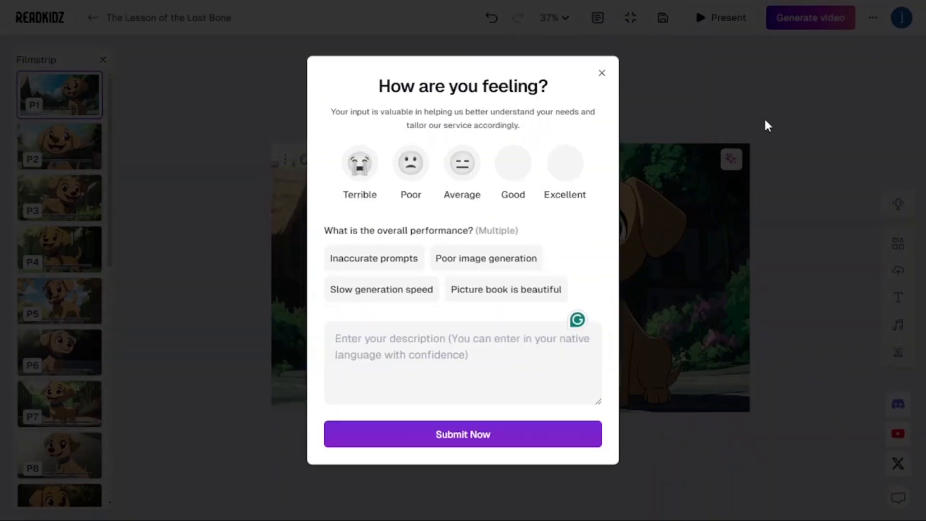
left_click(602, 73)
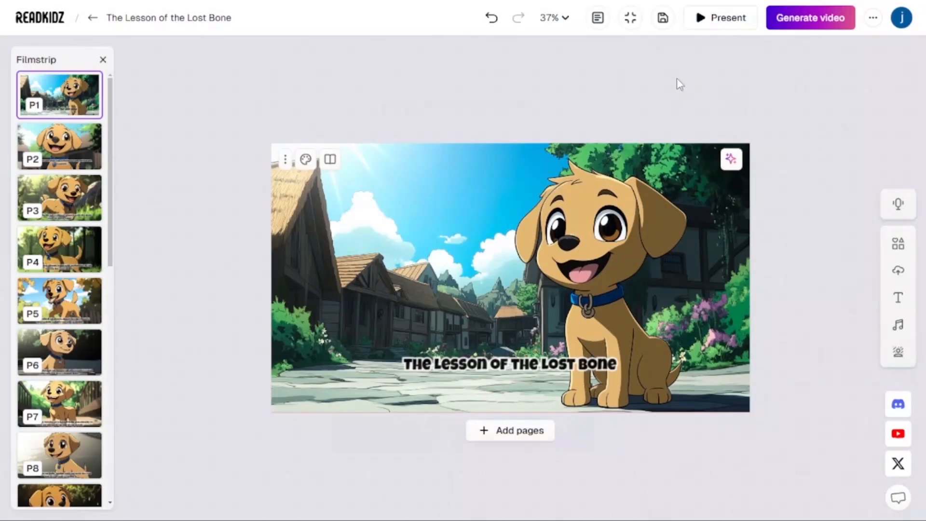
mouse_move(751, 97)
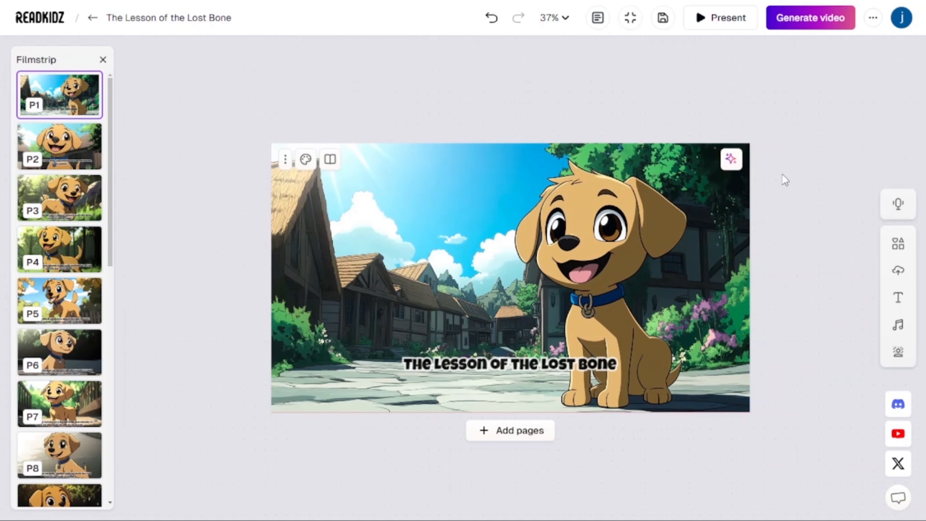
mouse_move(877, 25)
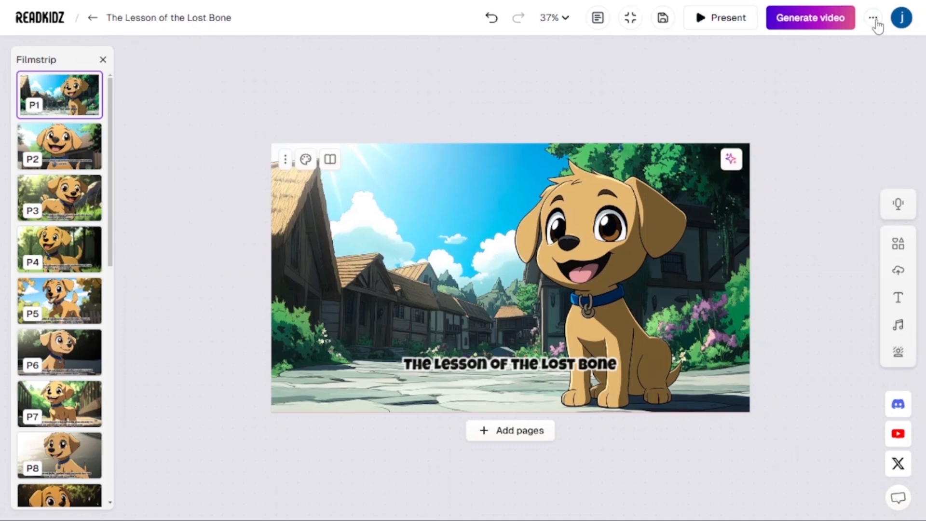
Export 'The Lesson of the Lost Bone' as a PDF from the top-right menu.
left_click(873, 17)
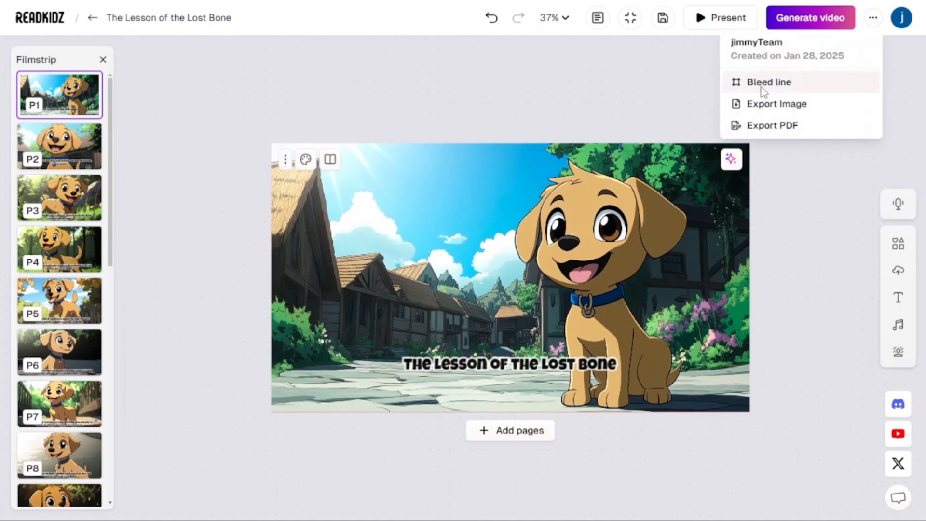
mouse_move(777, 103)
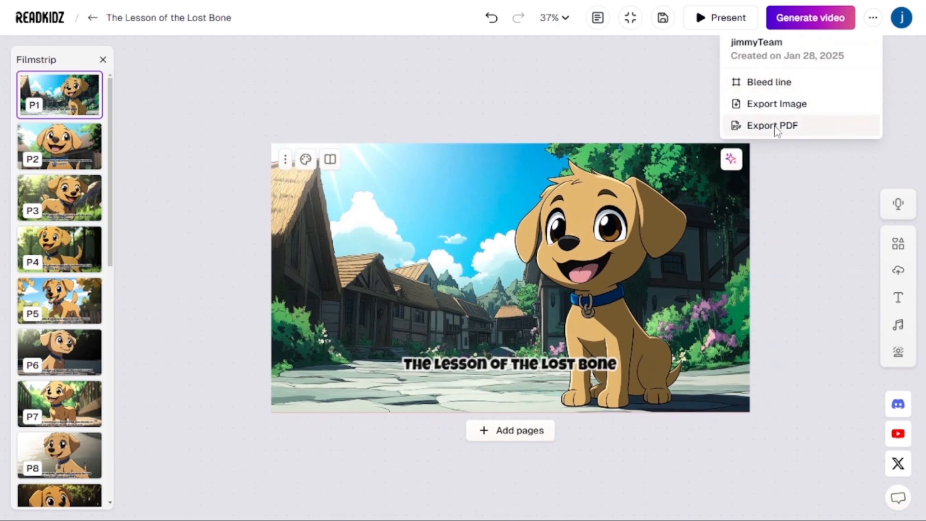
left_click(772, 125)
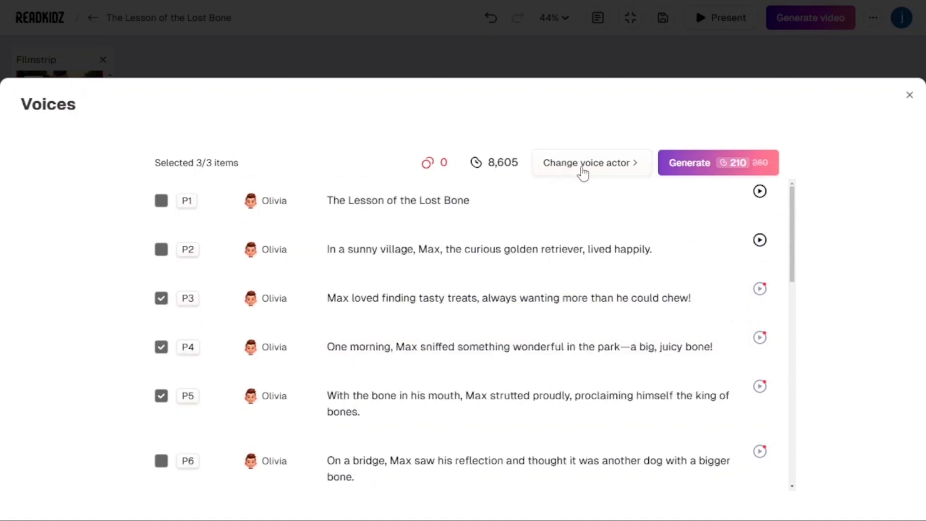
Generate Olivia narration for the checked pages 3–5 and review the voices list.
left_click(588, 162)
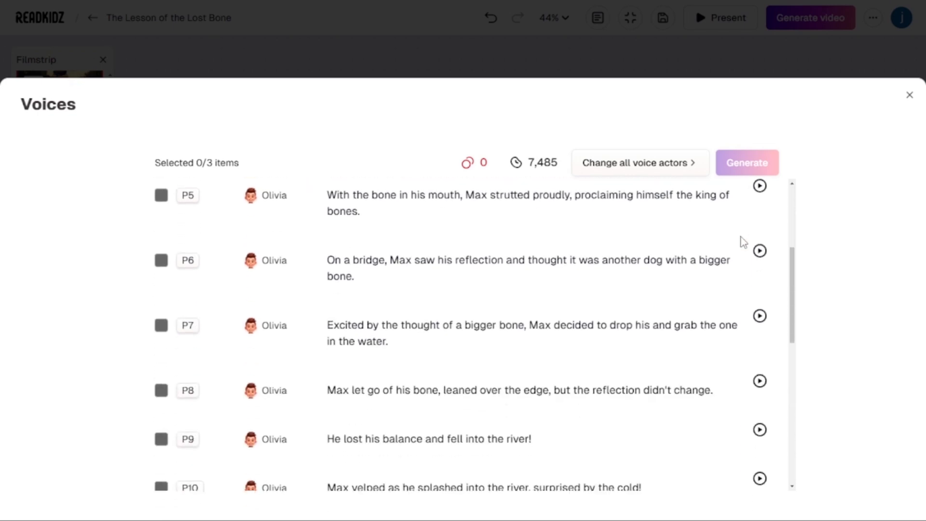
scroll("down", 3)
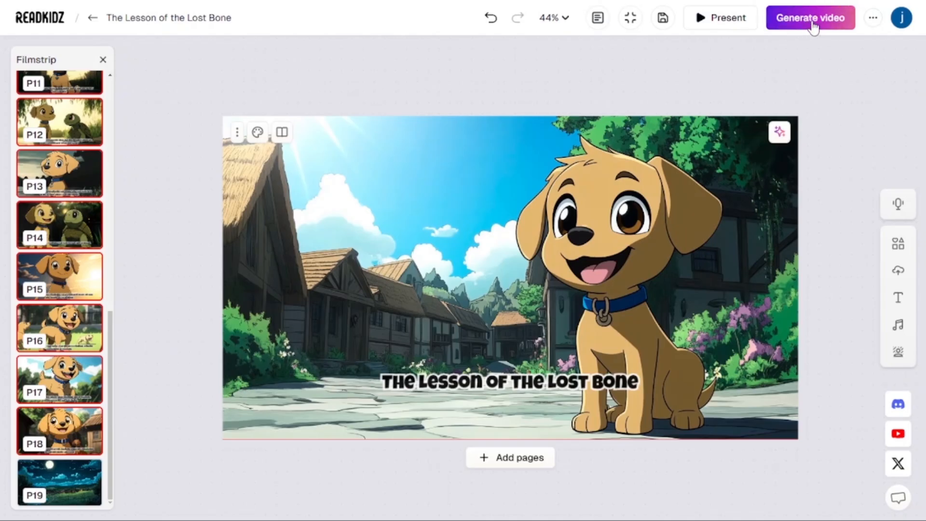
Generate the video with the book's name, Fallen Leaves effect and the first music track, Irish Green.
left_click(809, 18)
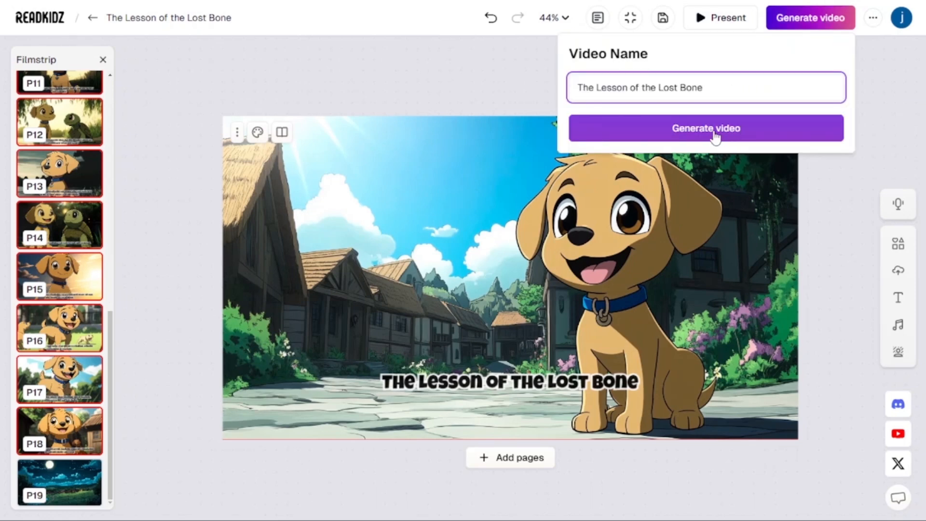
left_click(705, 129)
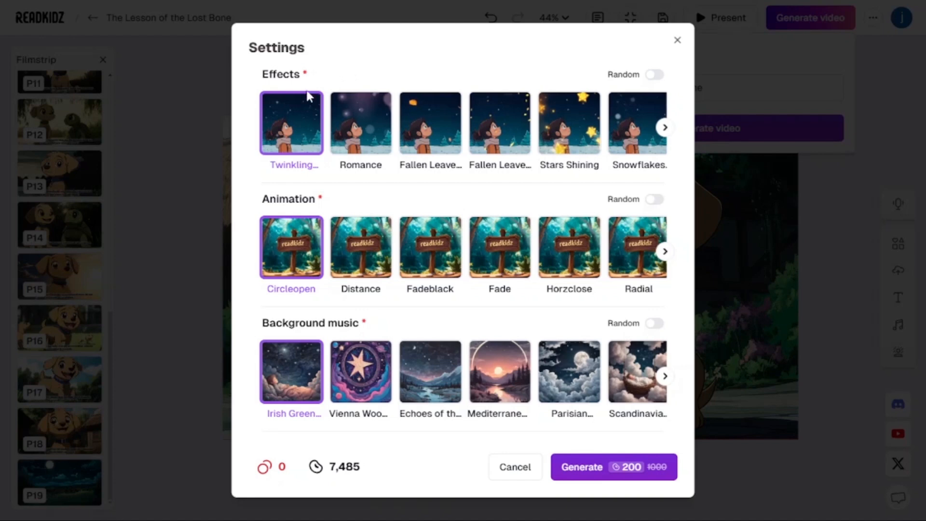
mouse_move(349, 181)
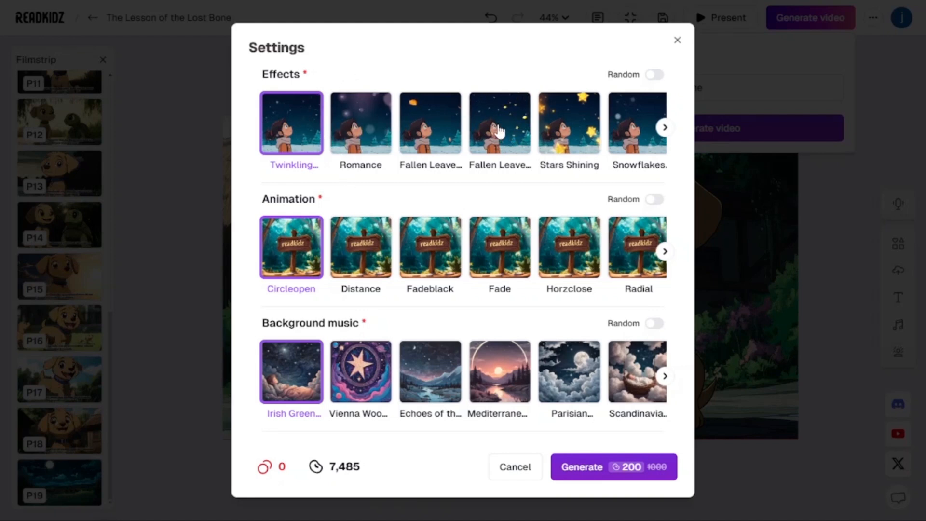
left_click(499, 123)
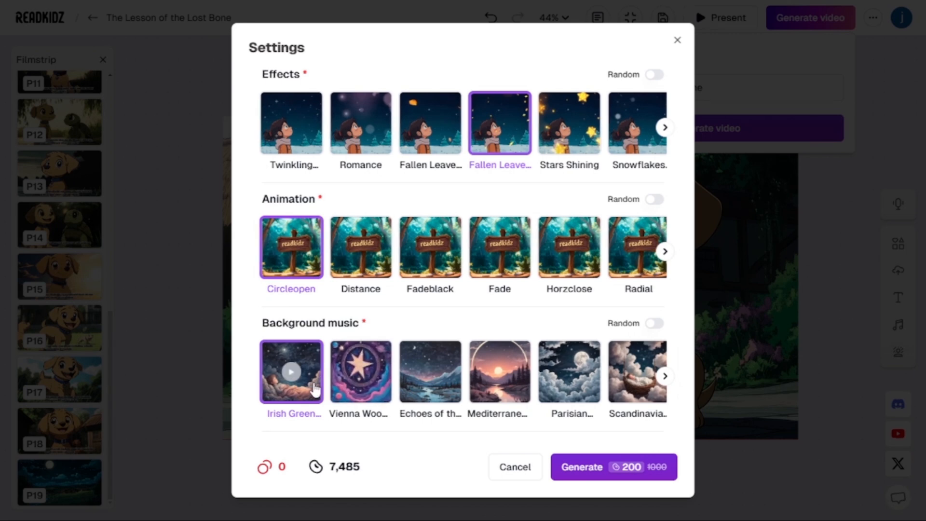
left_click(291, 371)
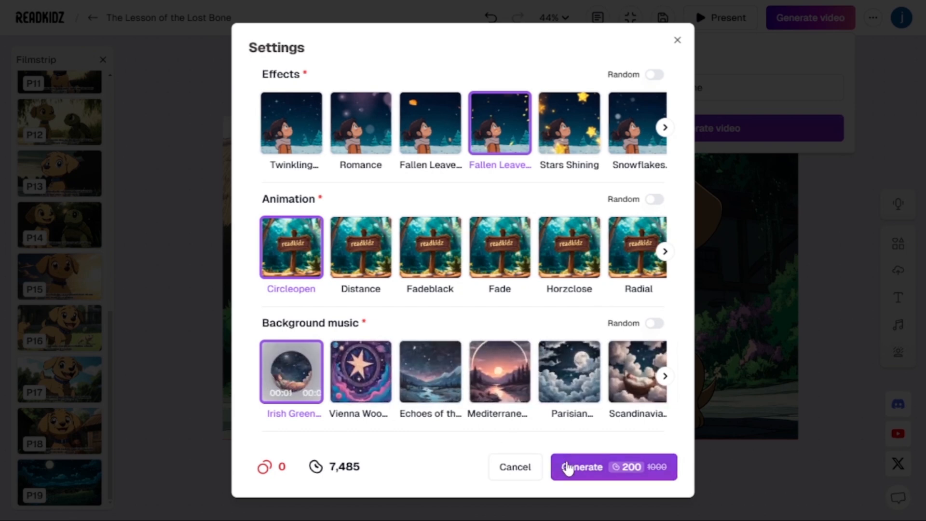
left_click(613, 467)
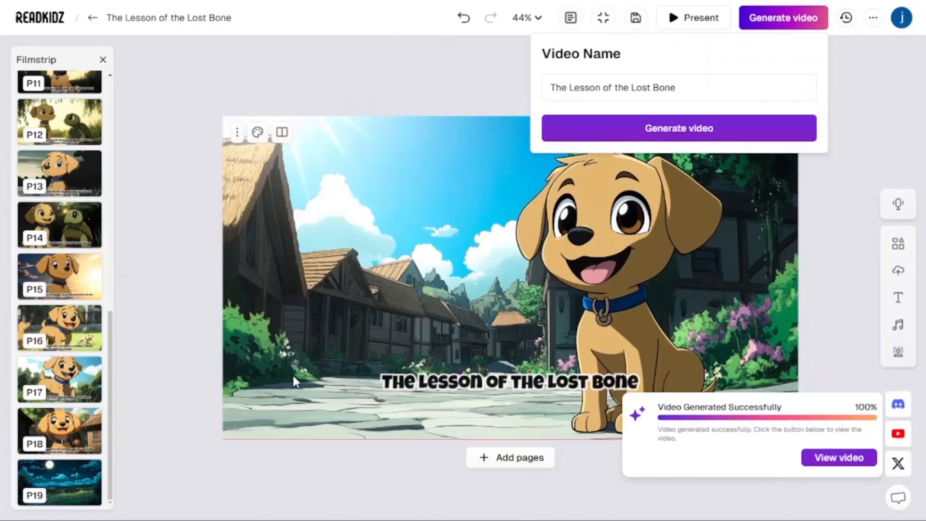
mouse_move(713, 452)
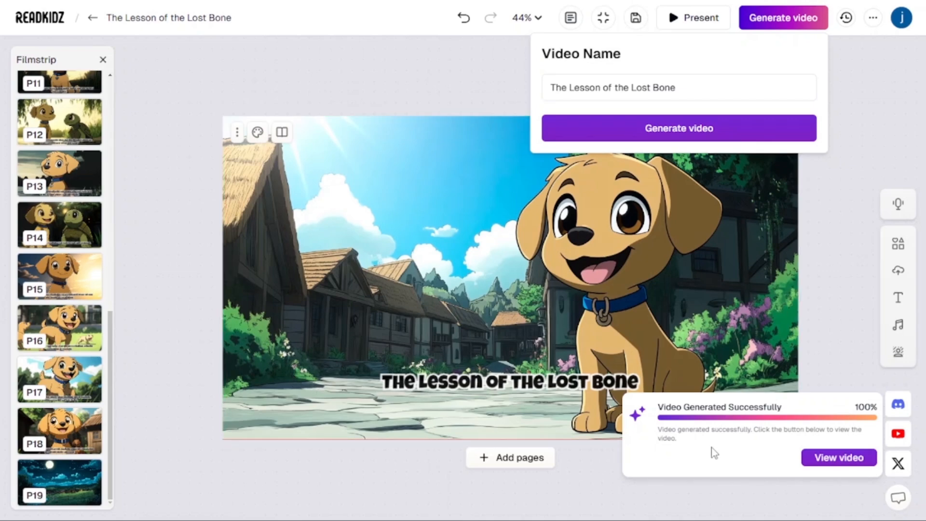
View and play through the finished 2:32 narrated video.
left_click(838, 457)
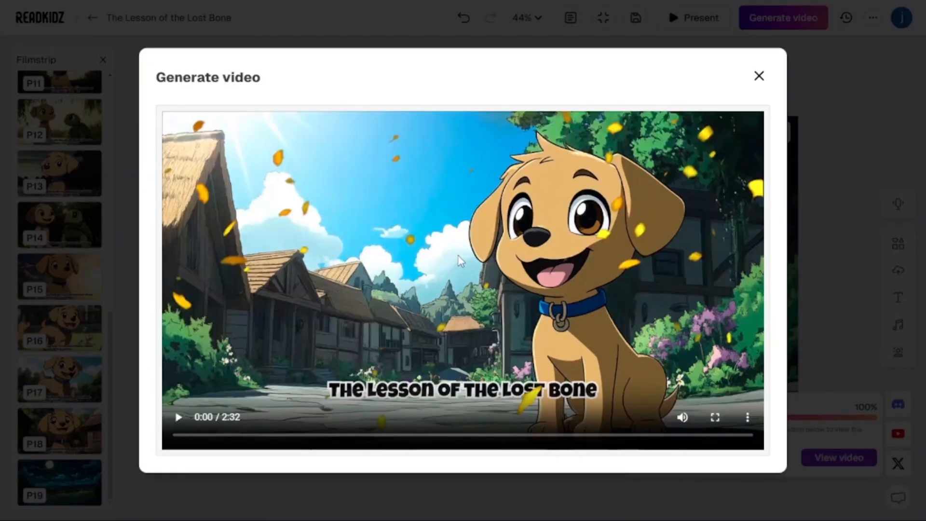
left_click(179, 417)
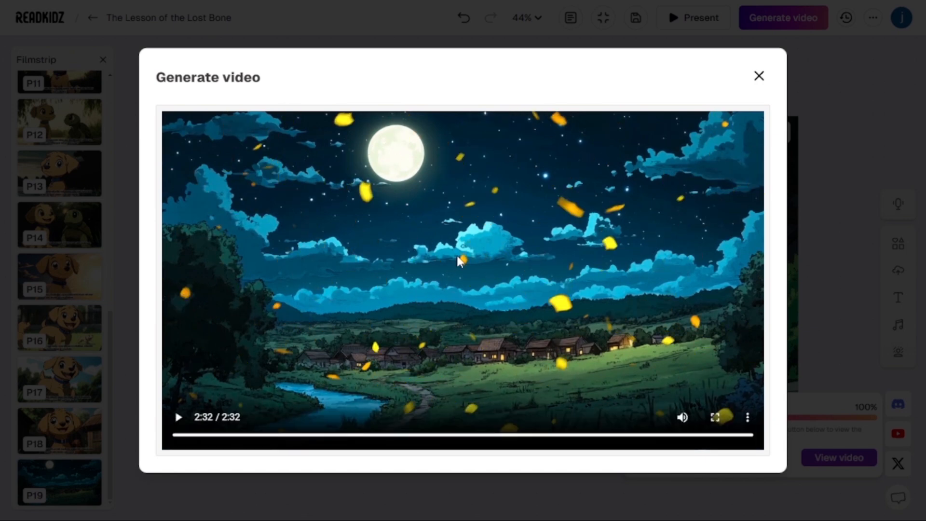
mouse_move(757, 74)
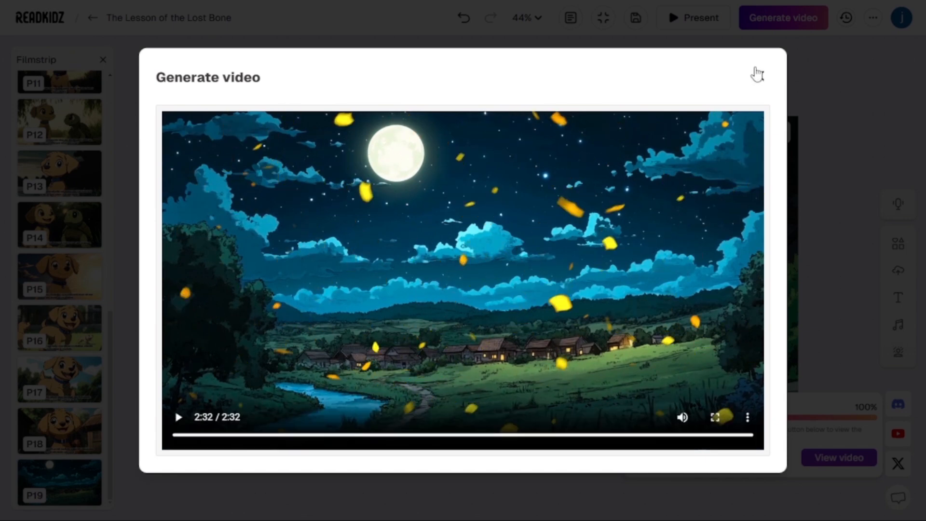
left_click(177, 417)
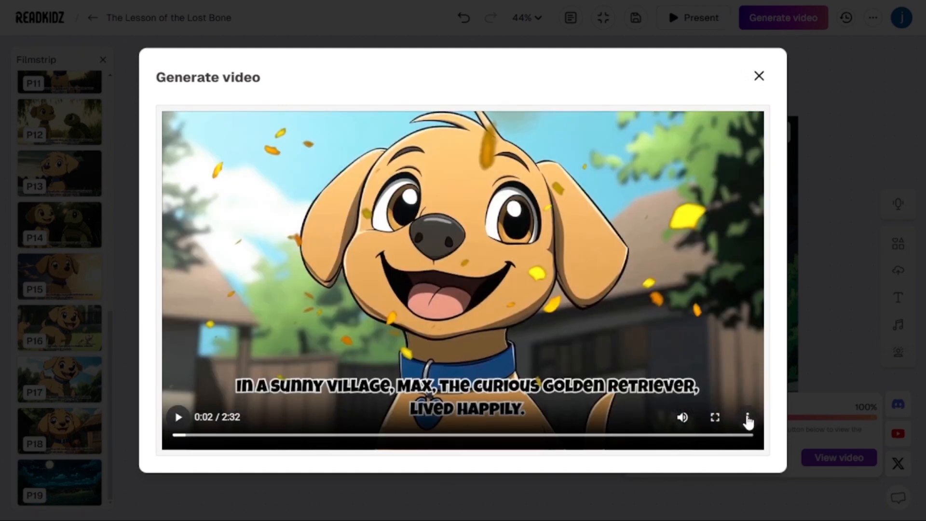
mouse_move(749, 418)
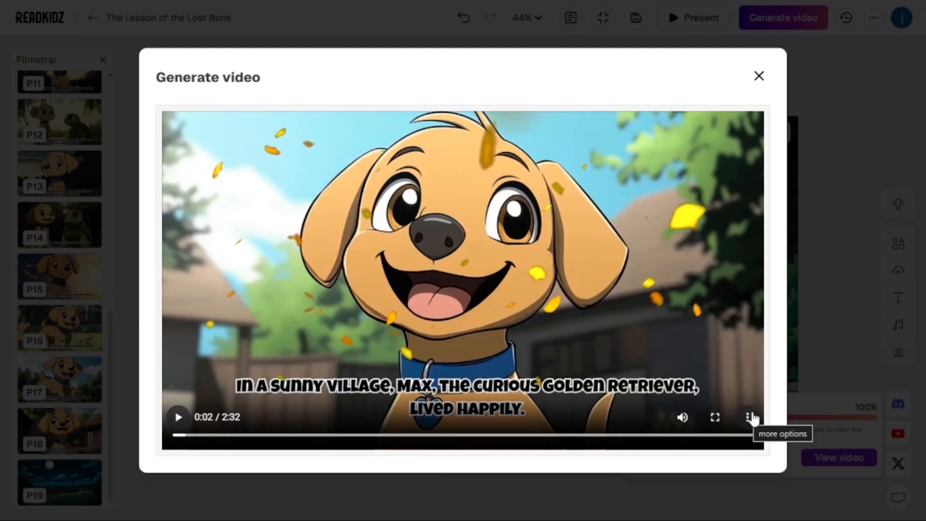
Download the video from the player's menu and return to My Creations.
left_click(751, 417)
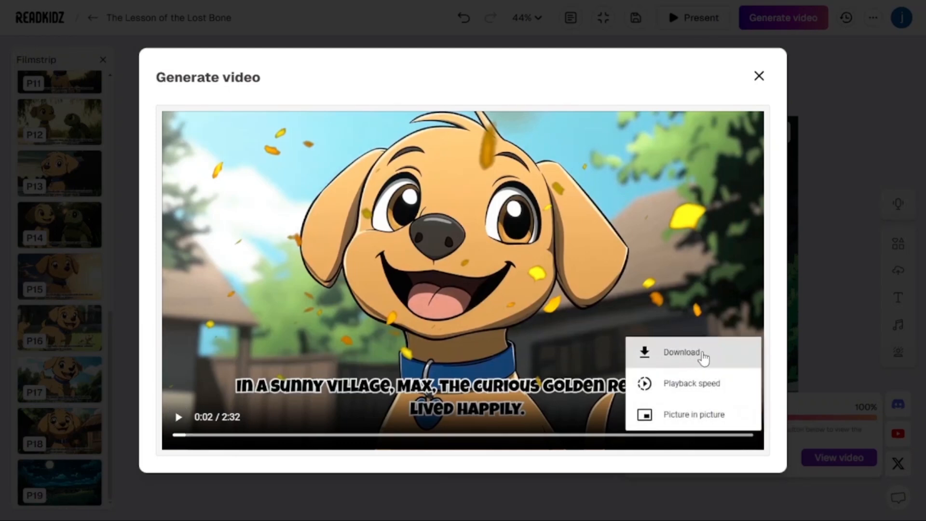
left_click(649, 289)
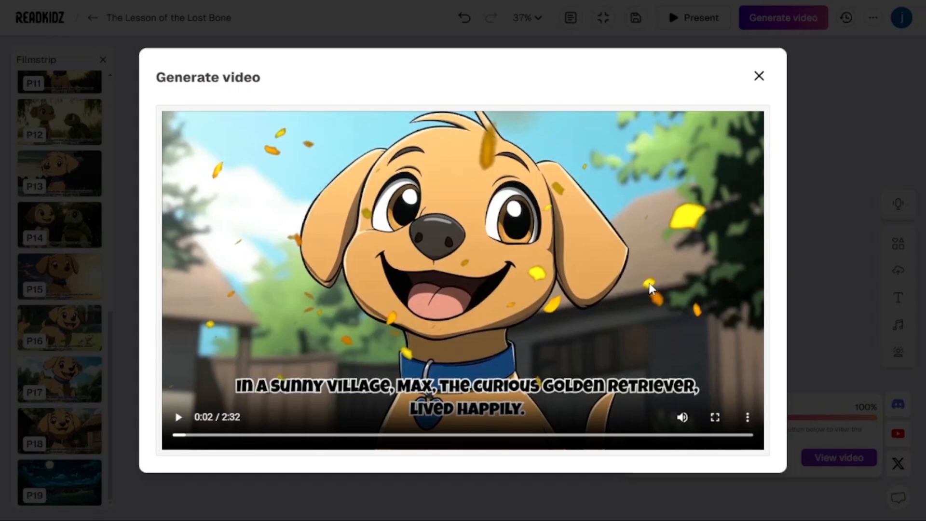
left_click(759, 75)
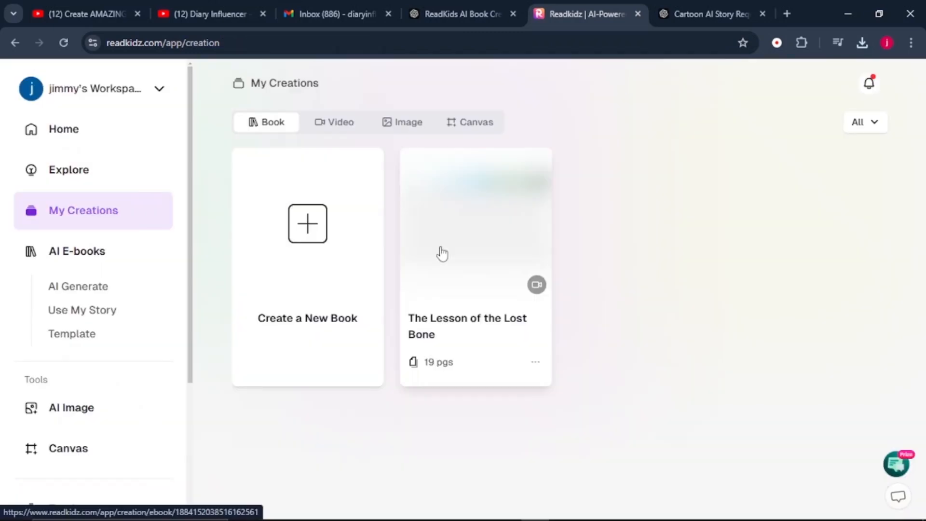
mouse_move(105, 259)
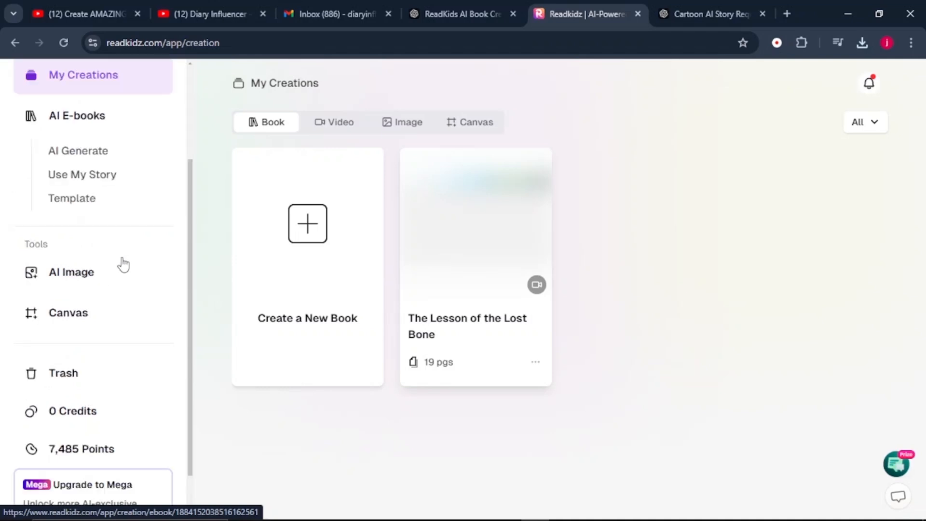
mouse_move(59, 275)
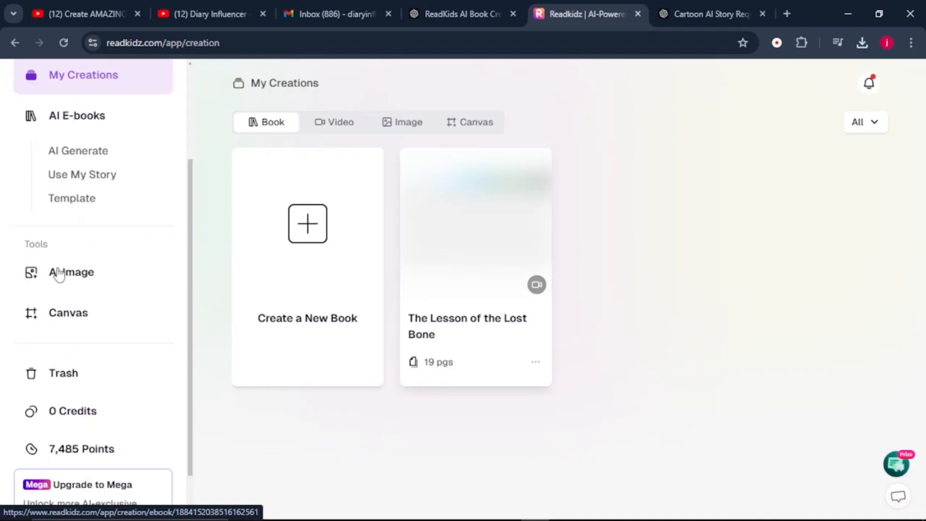
mouse_move(78, 278)
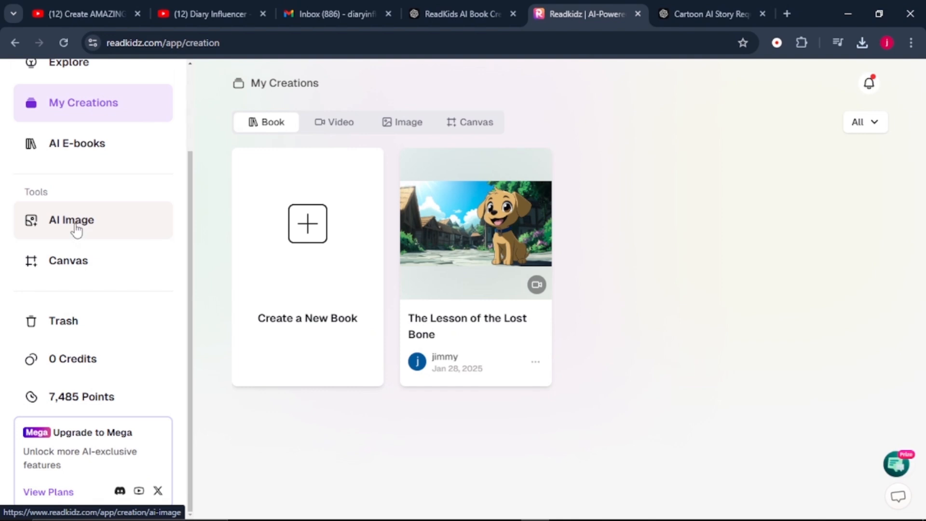
Go to the AI Image section under Tools, showing Create new gallery.
left_click(70, 220)
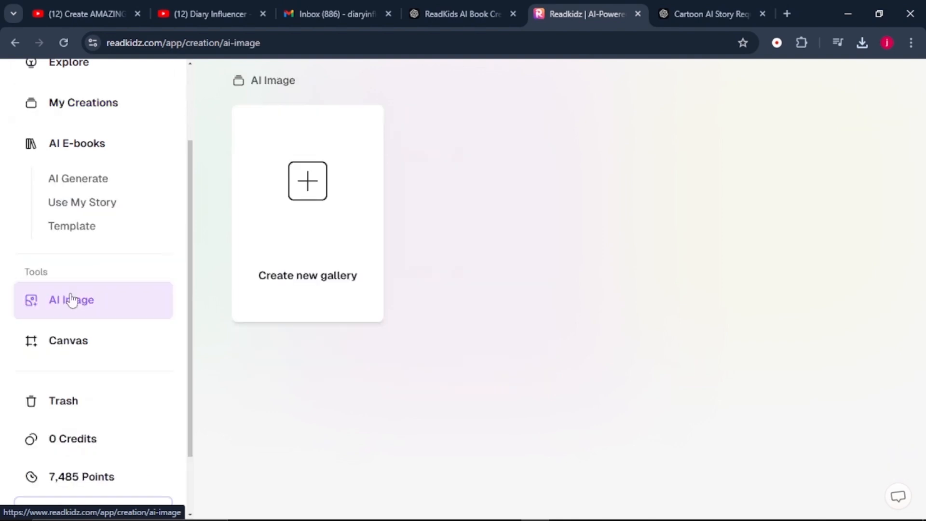